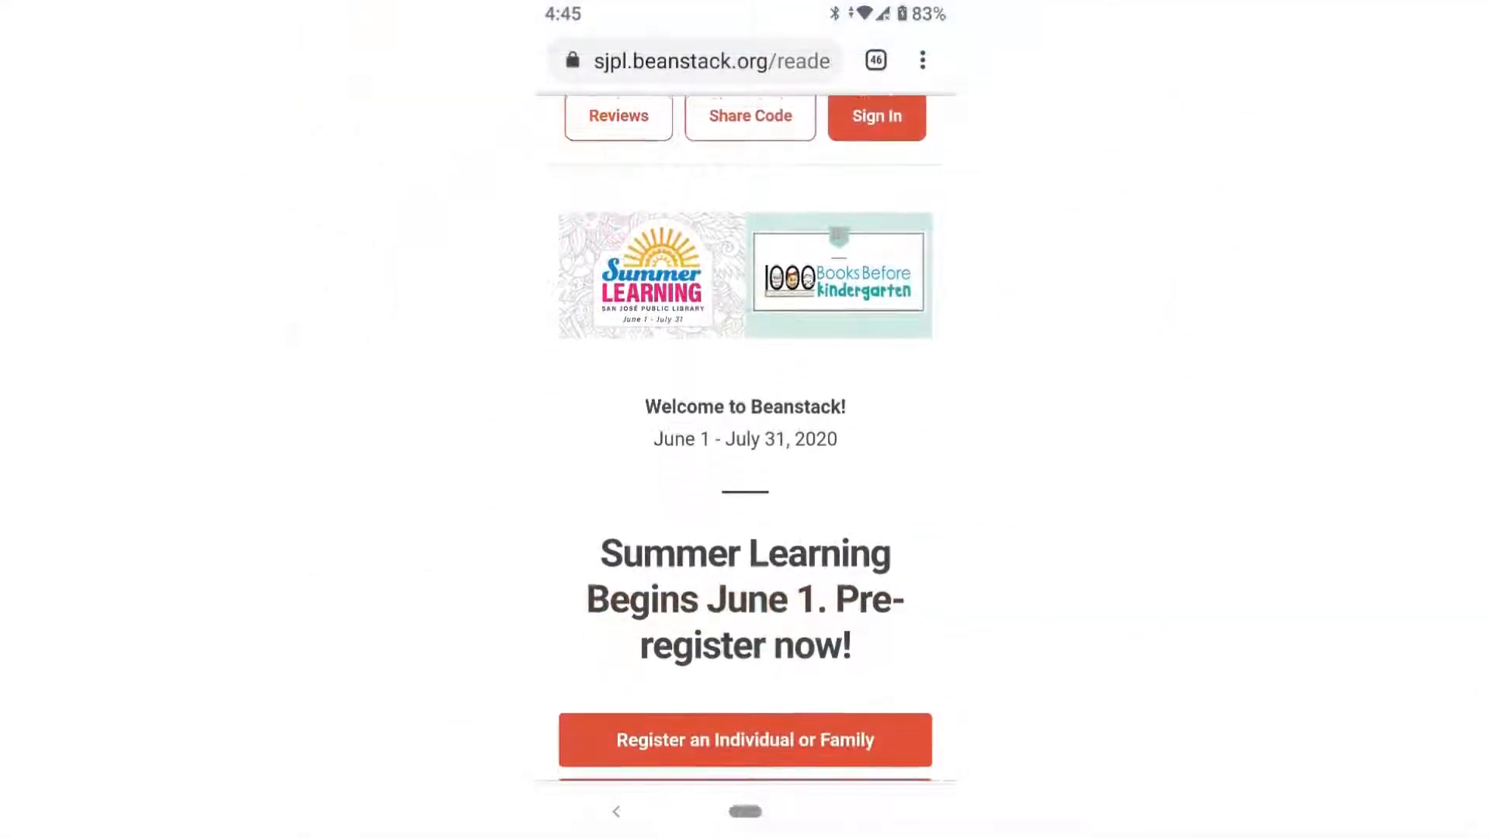
Step: Go to sjpl.beanstack.org and reach the Register buttons on the welcome page
scroll("down", 3)
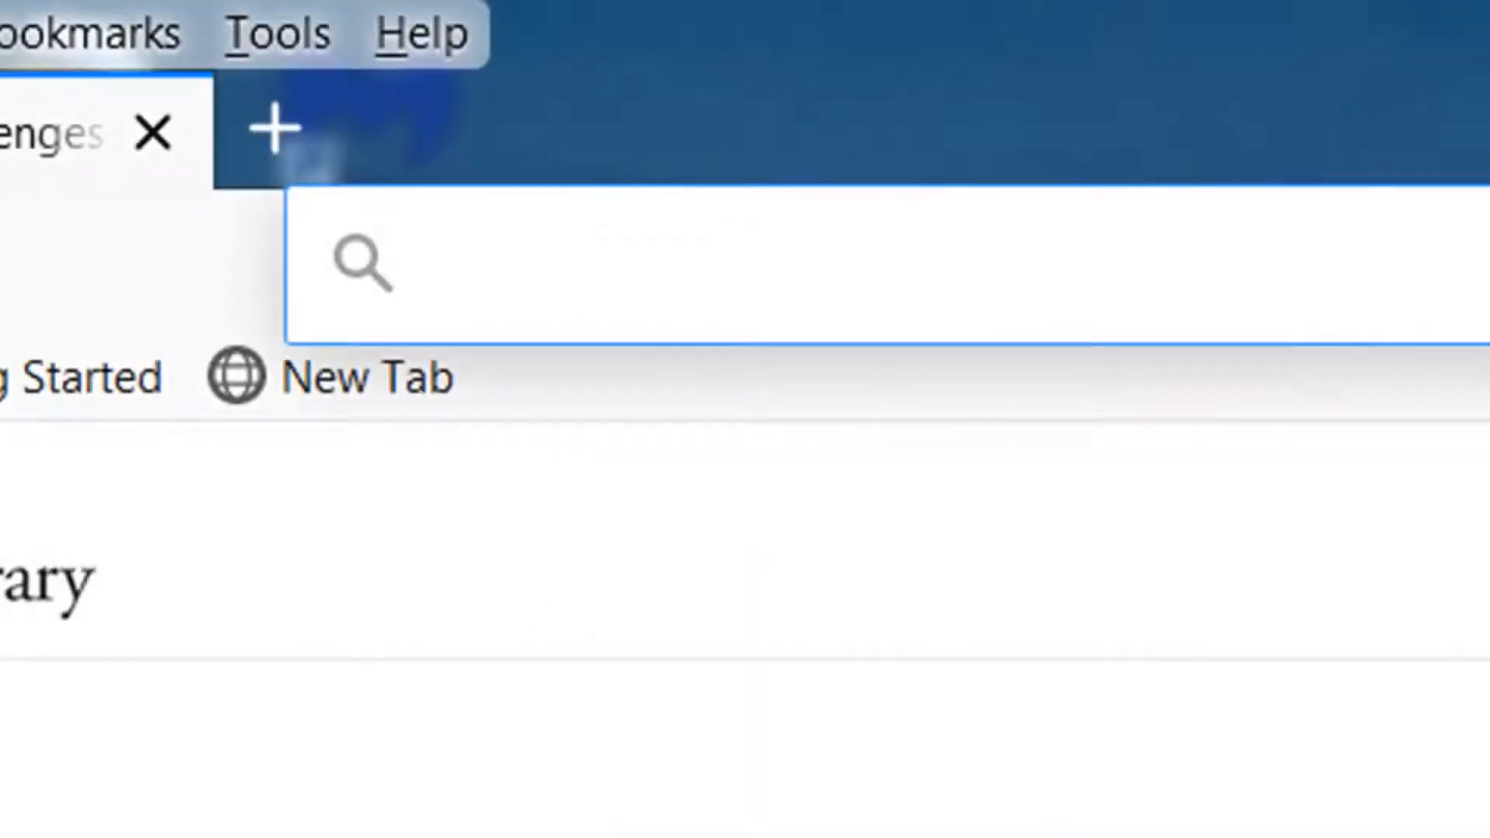
type("sjpl.beanstack.org/reader365")
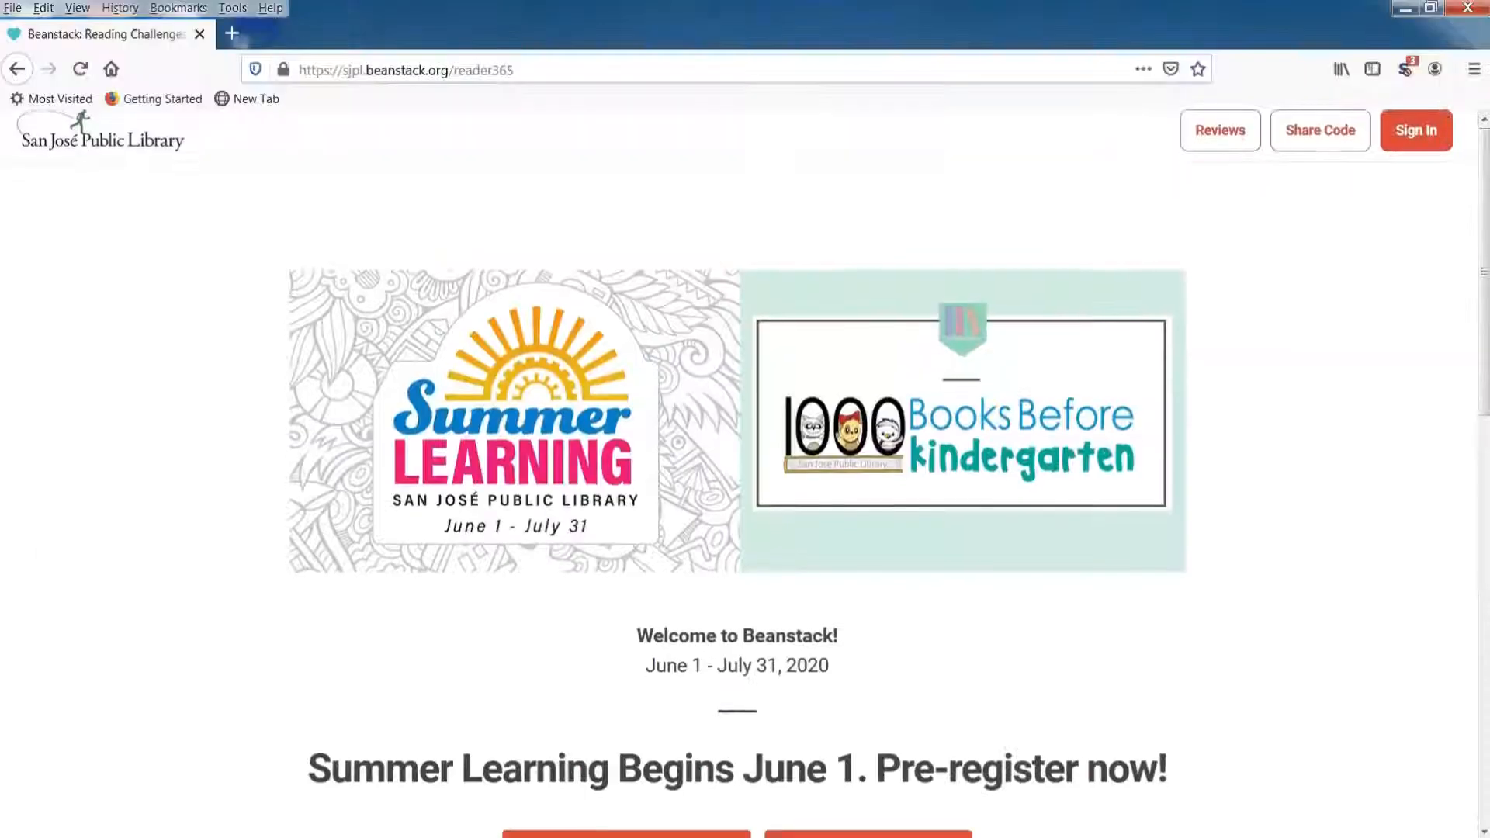
scroll("down", 3)
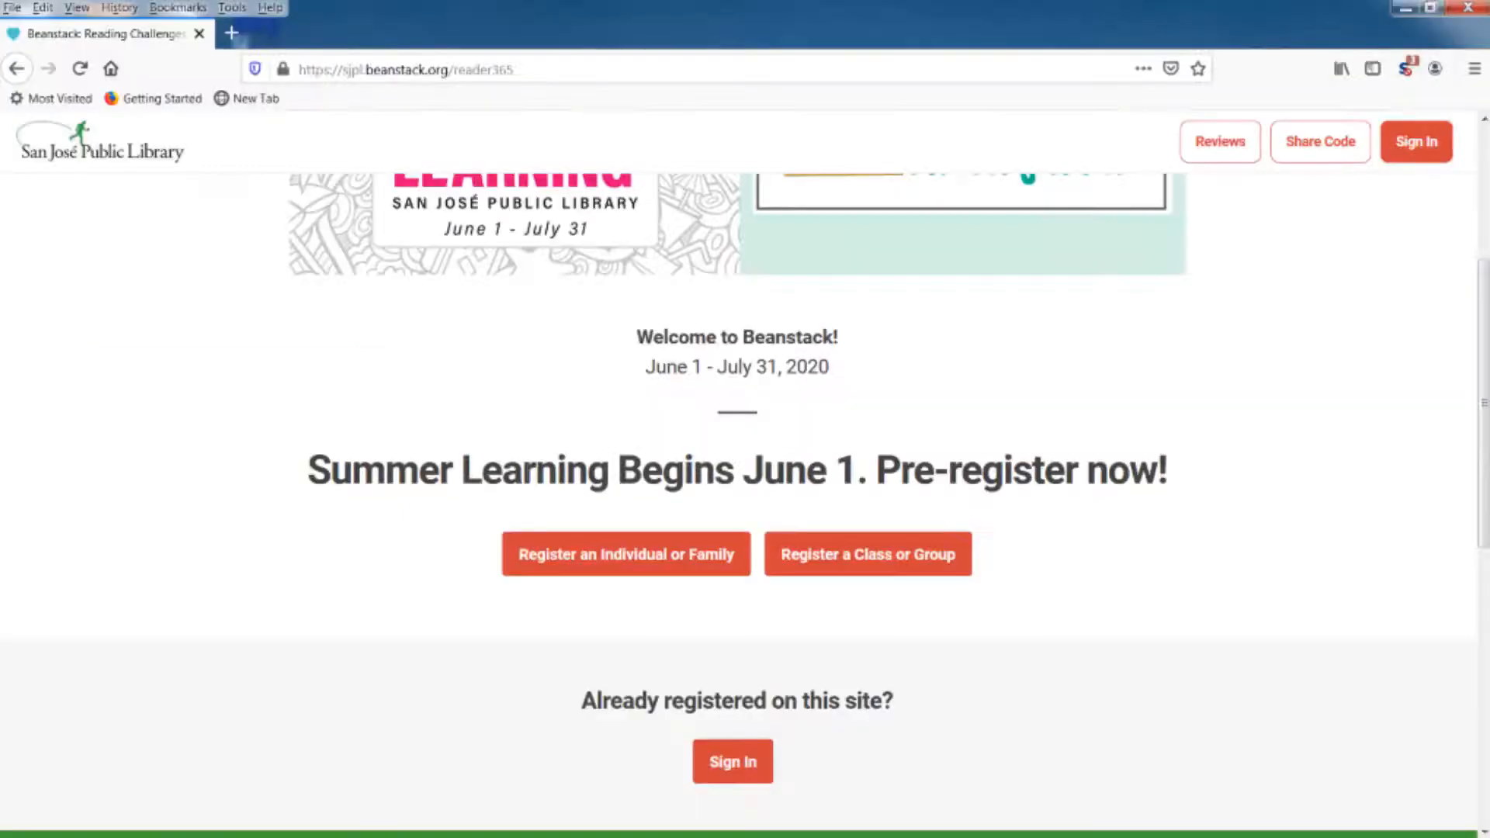
Step: Start a class or group registration and set logging to All At One Time
left_click(866, 554)
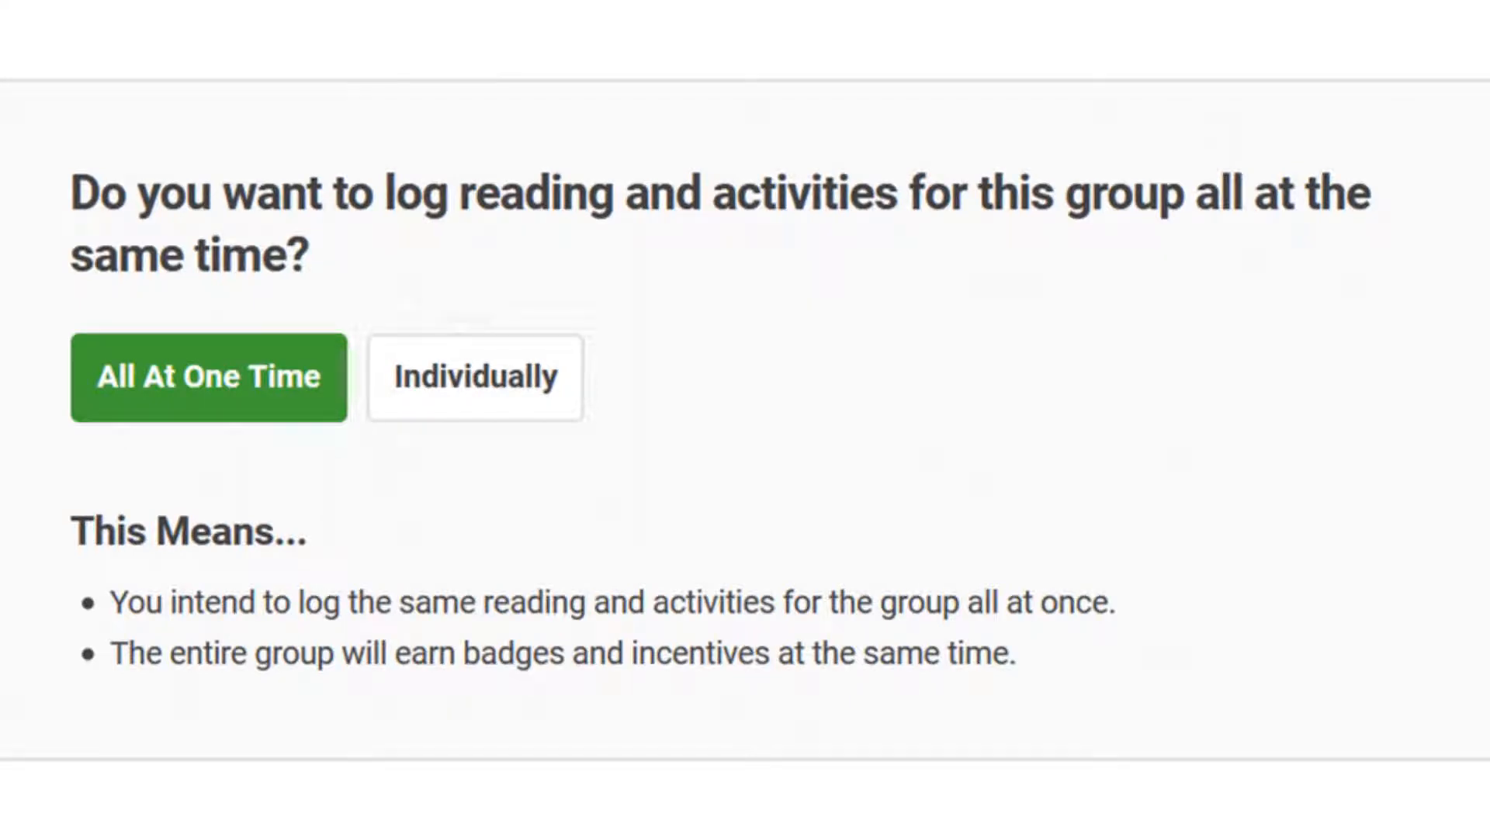
left_click(475, 382)
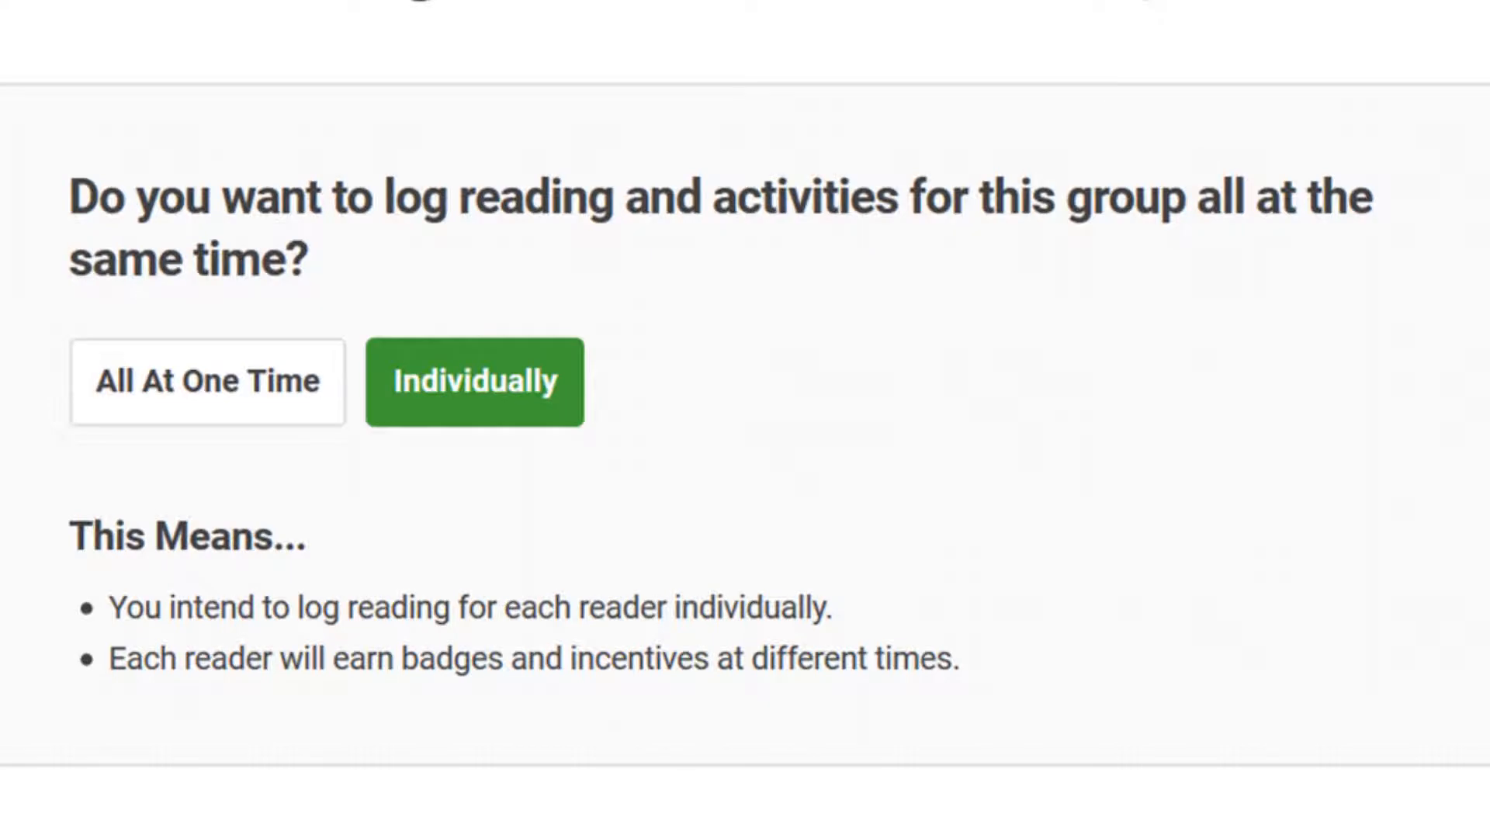
left_click(475, 454)
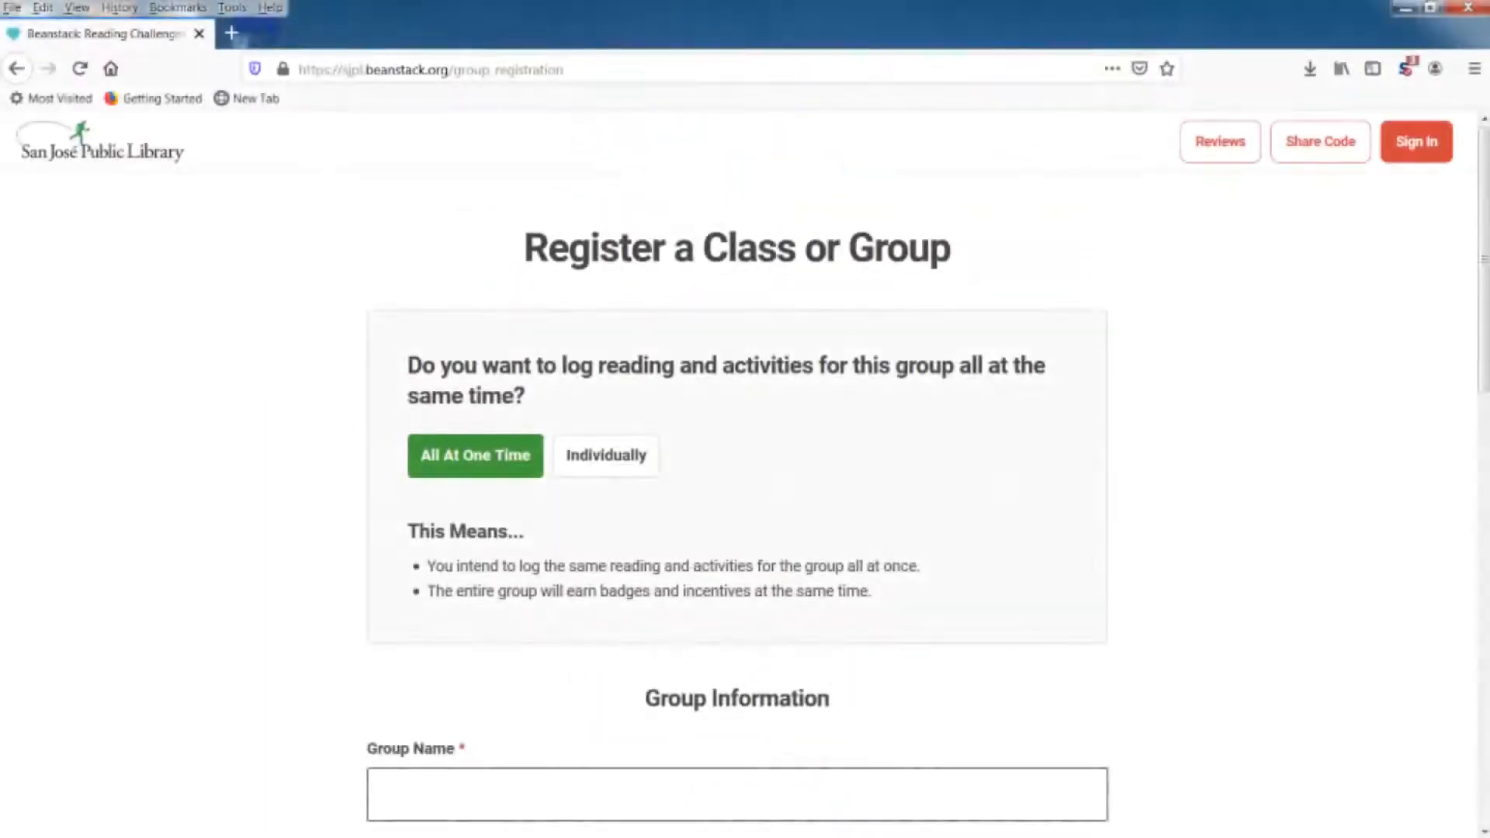
scroll("down", 3)
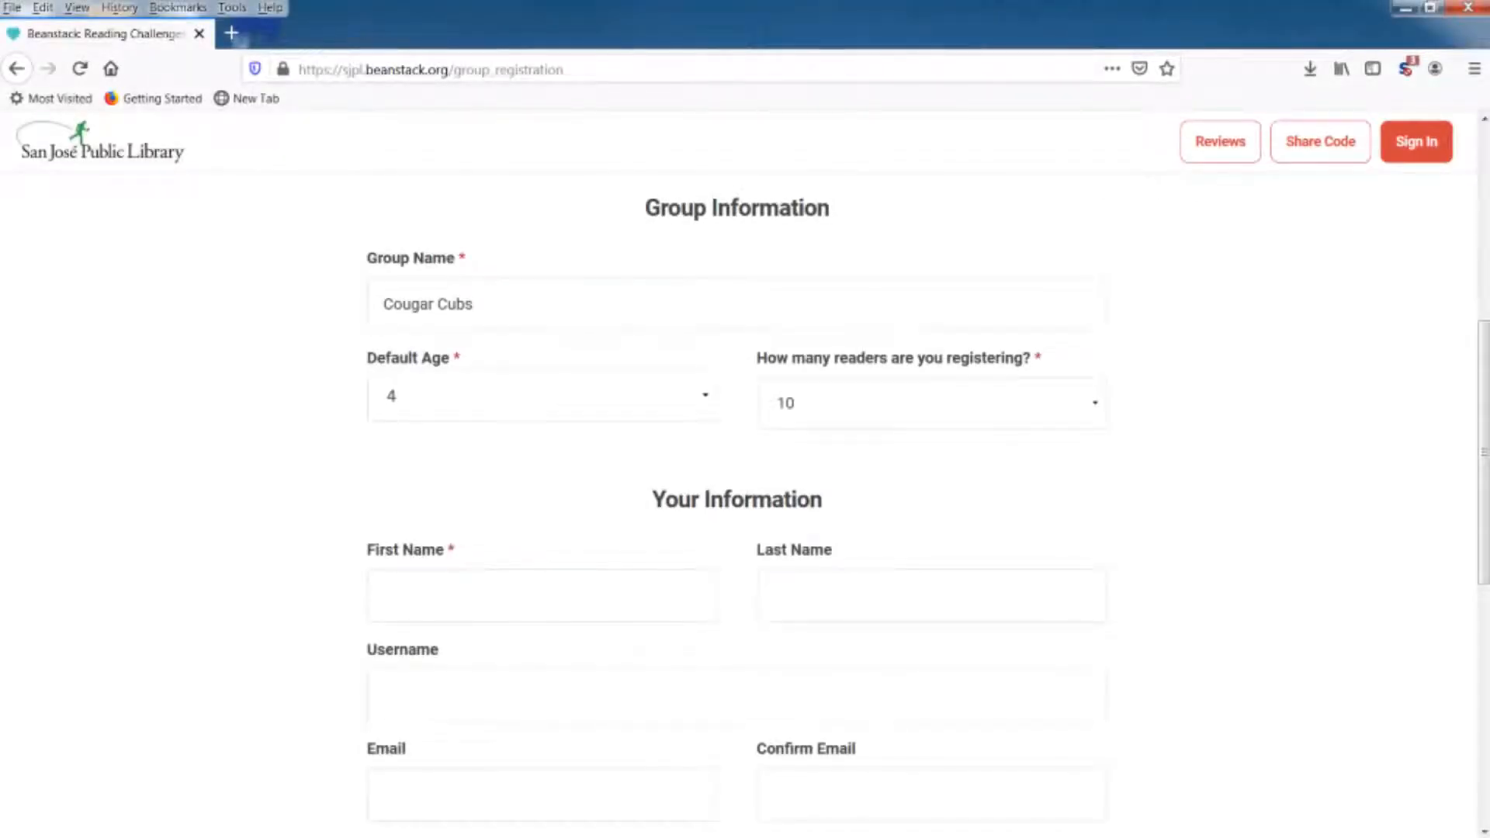
scroll("down", 3)
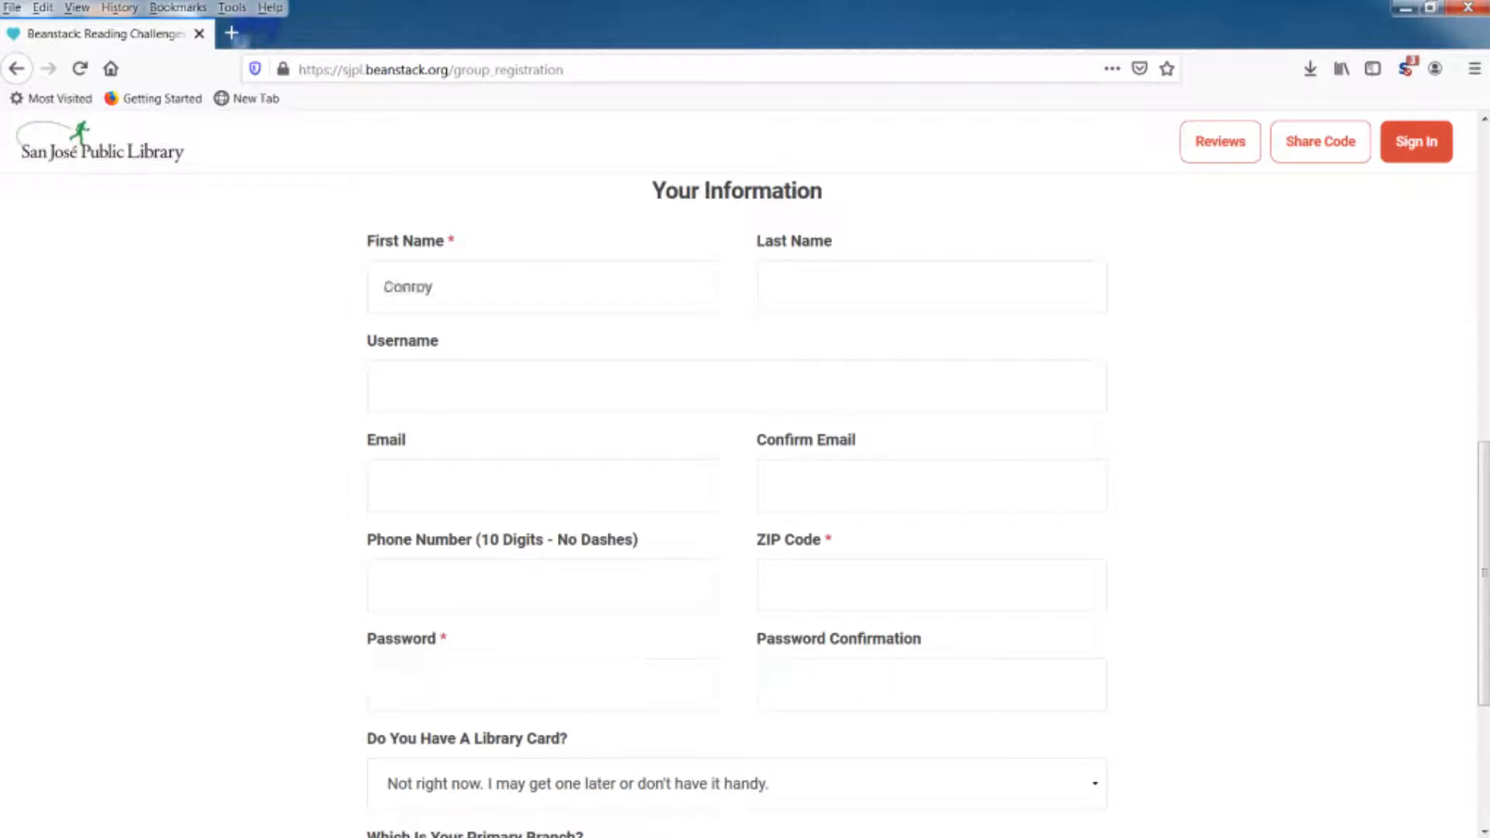
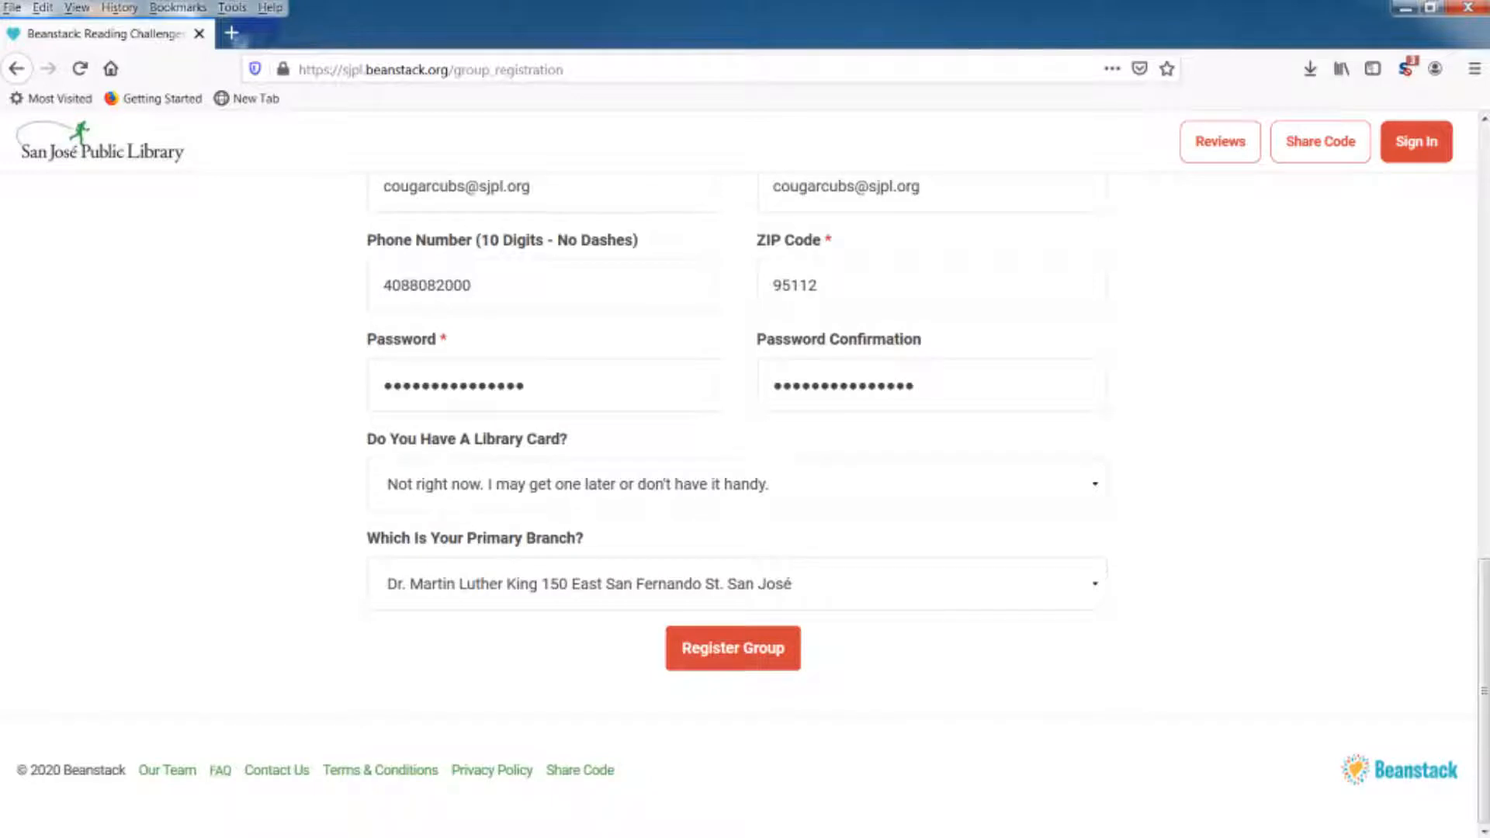
left_click(736, 584)
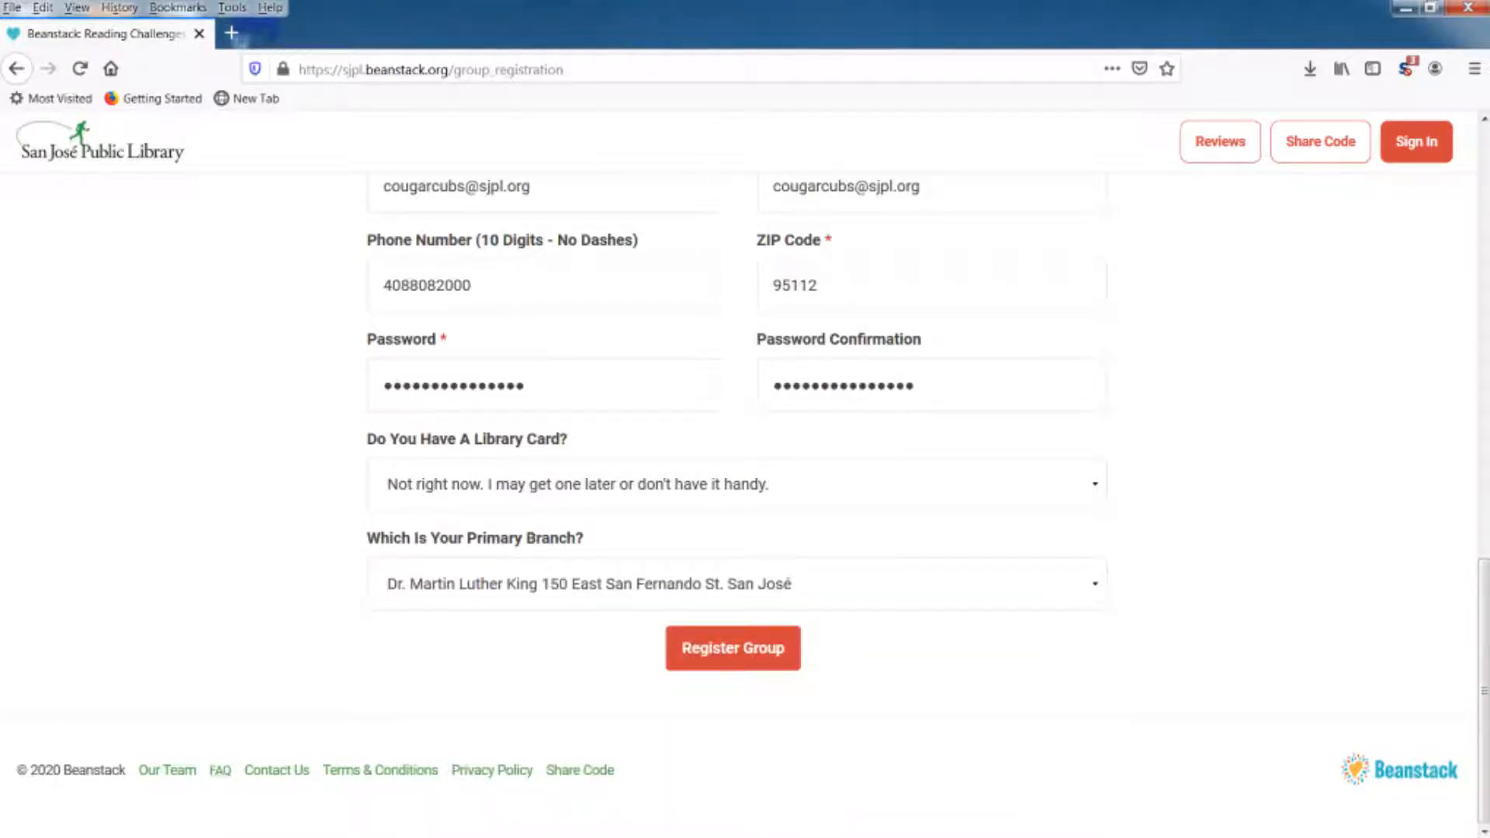
Step: Register Cougar Cubs, review and save its group information, then start logging reading
left_click(731, 647)
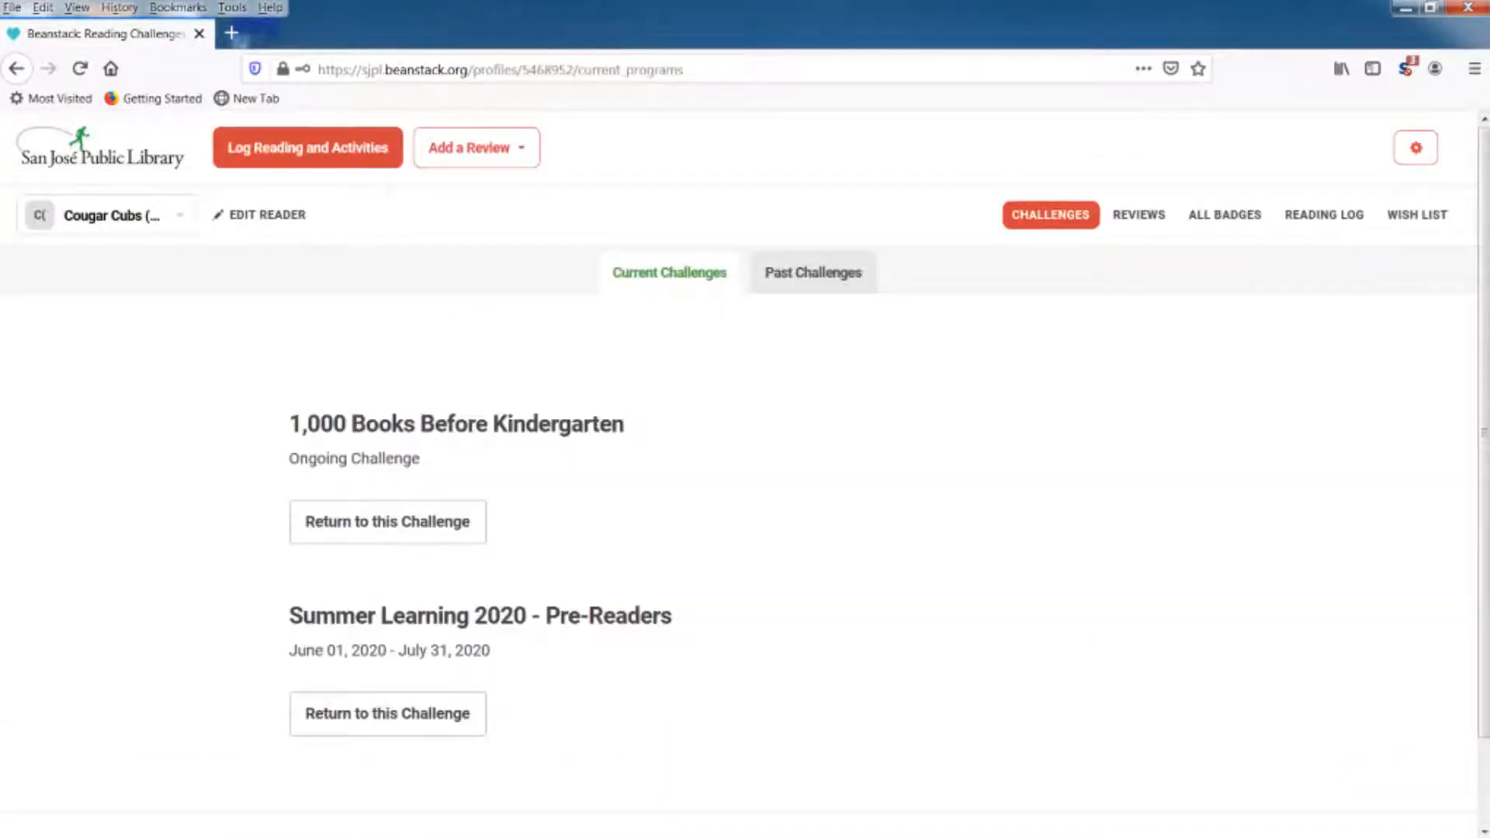
left_click(109, 215)
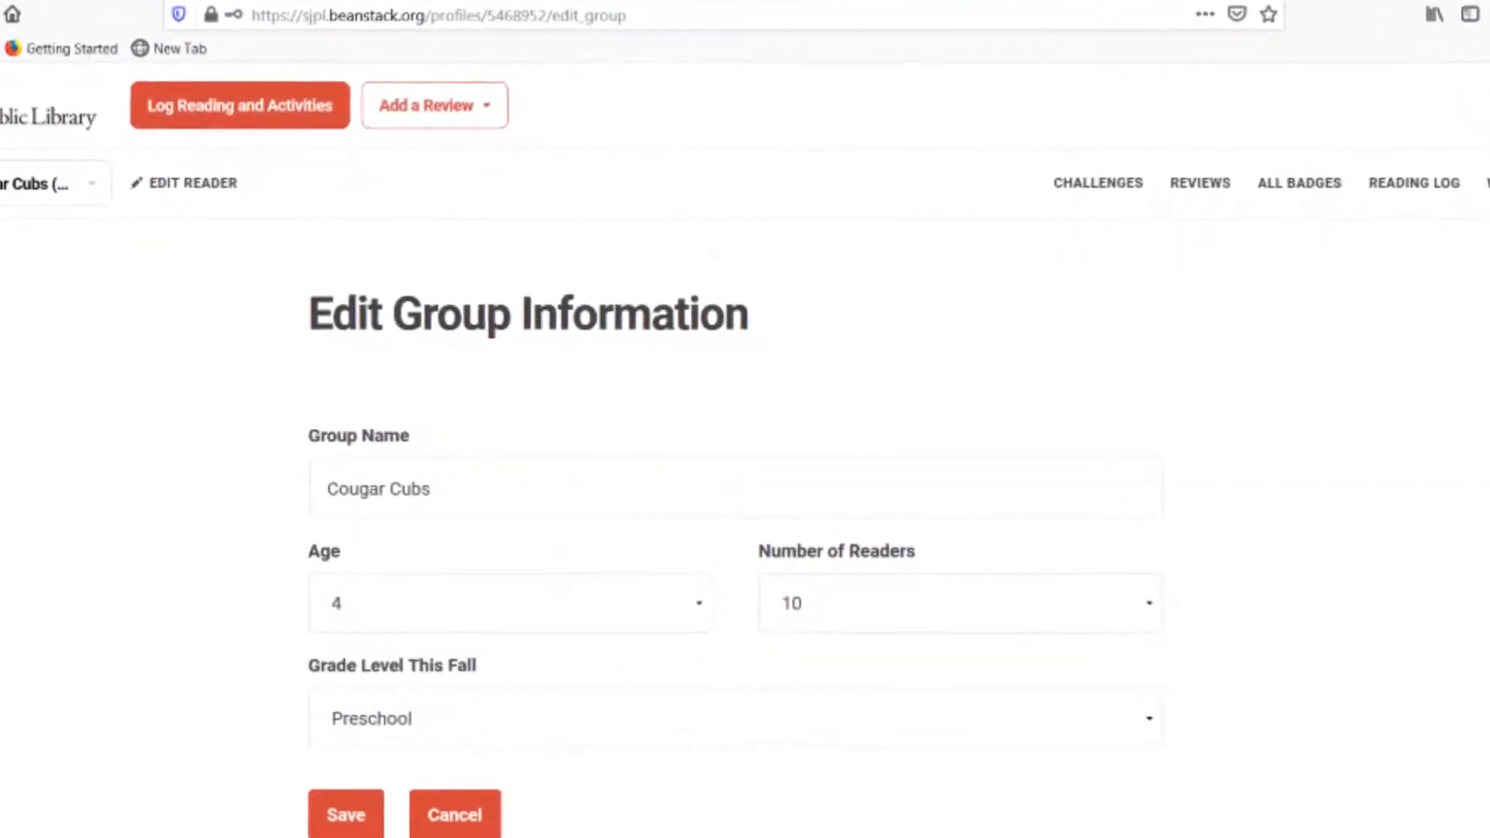
left_click(239, 104)
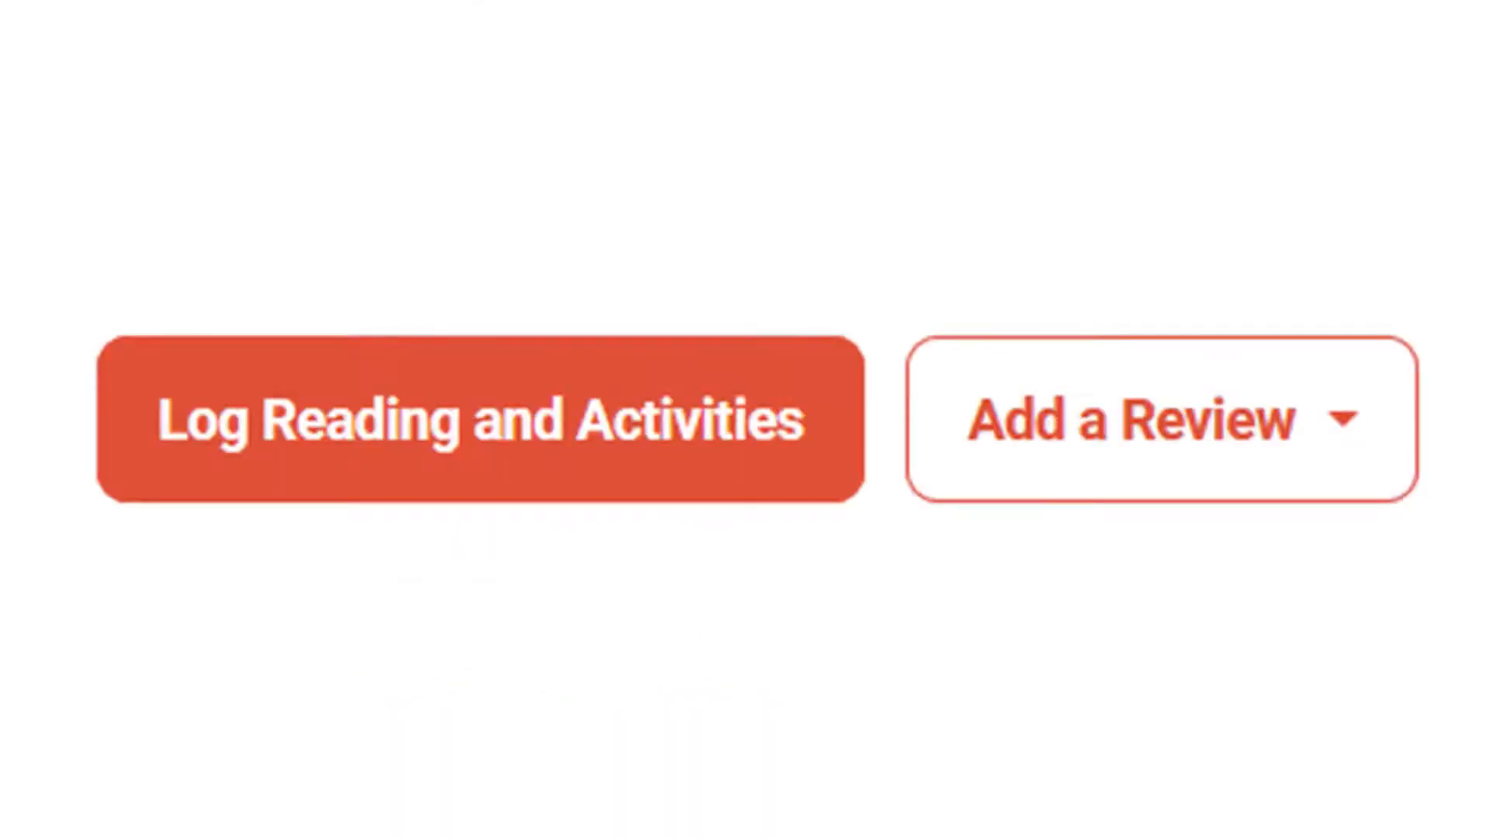
left_click(484, 419)
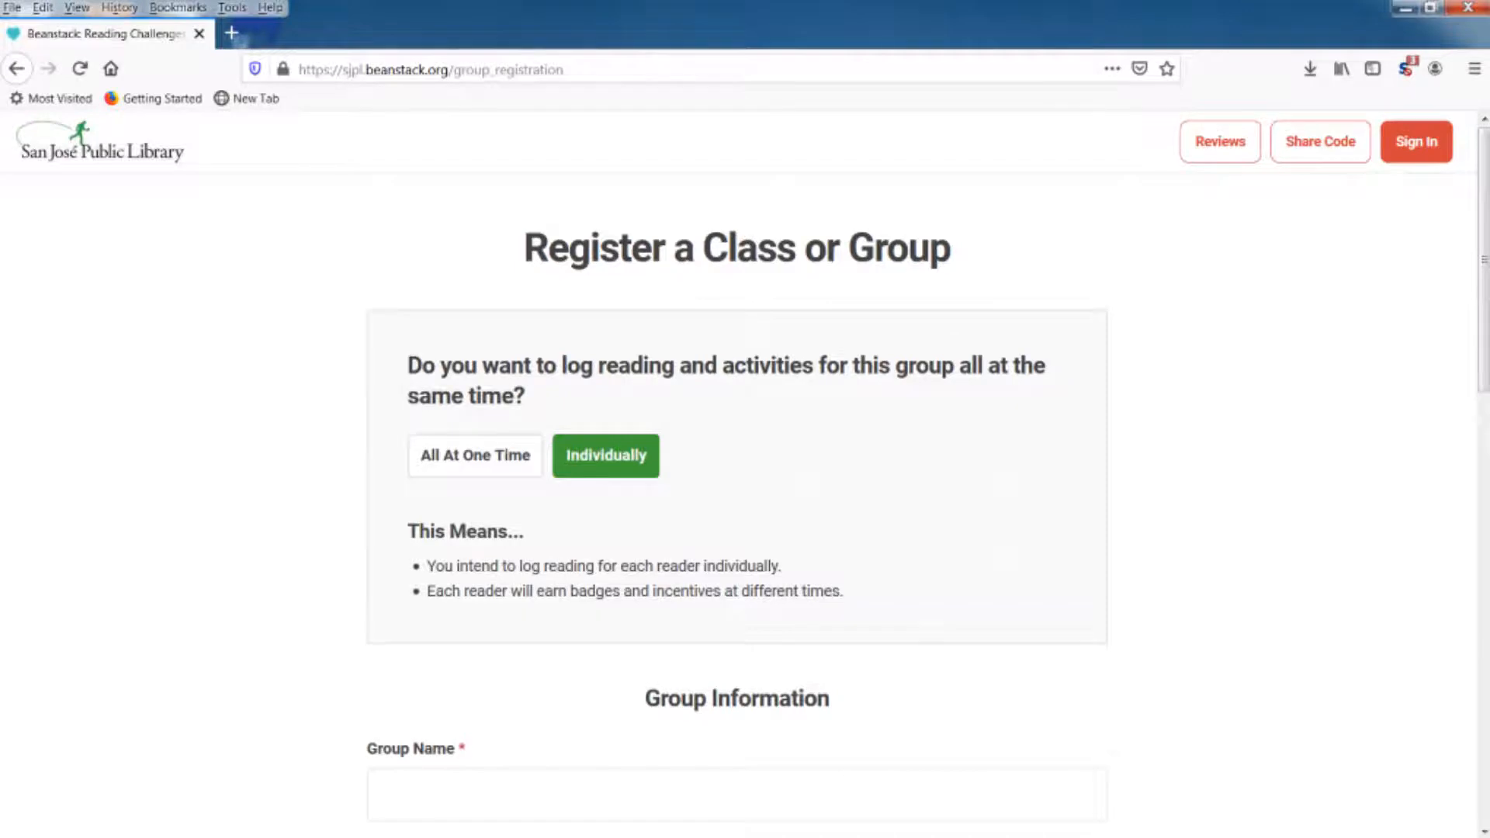
Step: Register Cougar Cubs with individual logging, age 5 and 10 readers
scroll("down", 3)
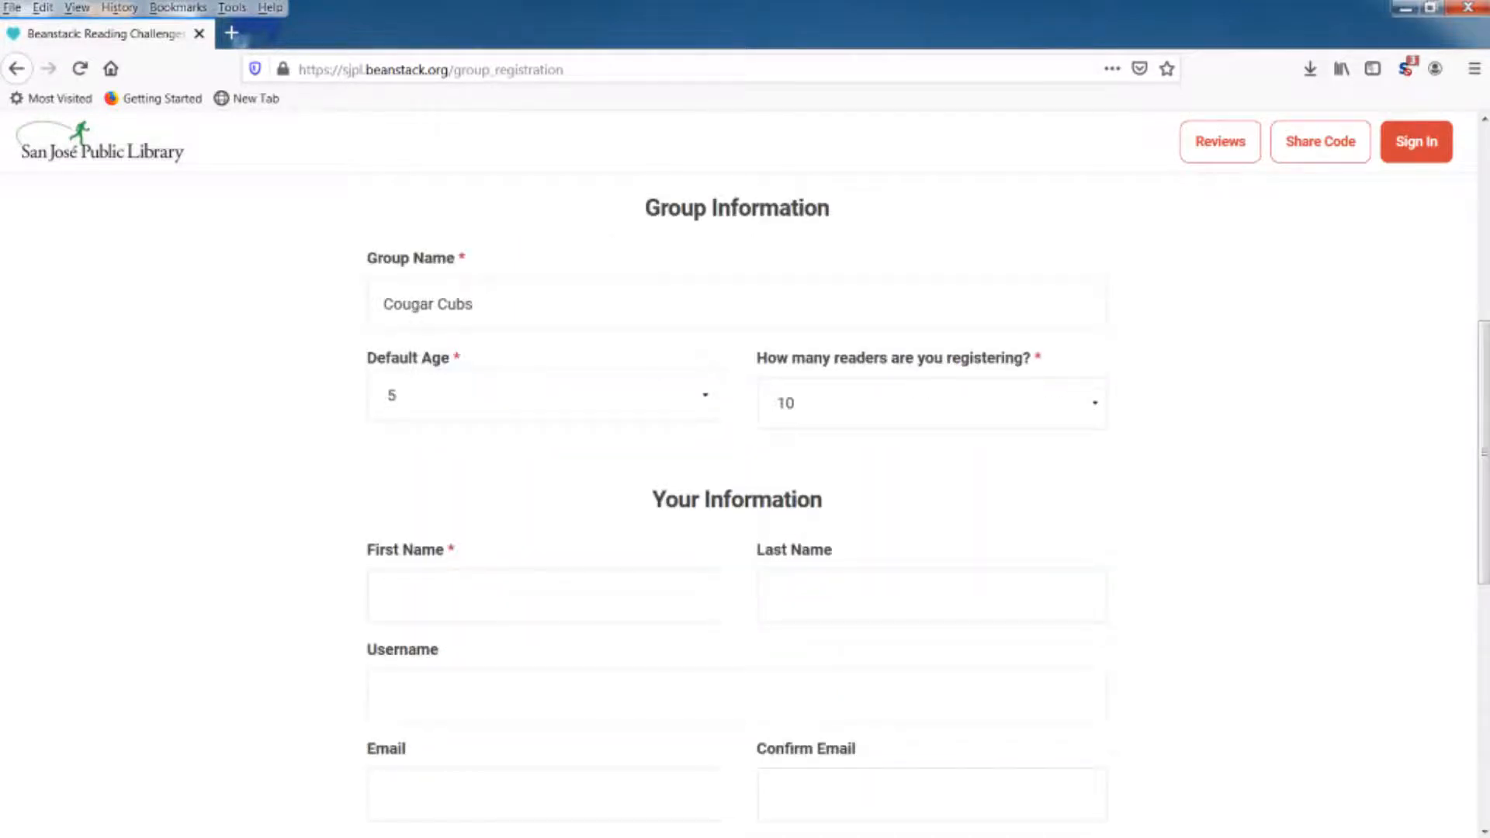
scroll("down", 3)
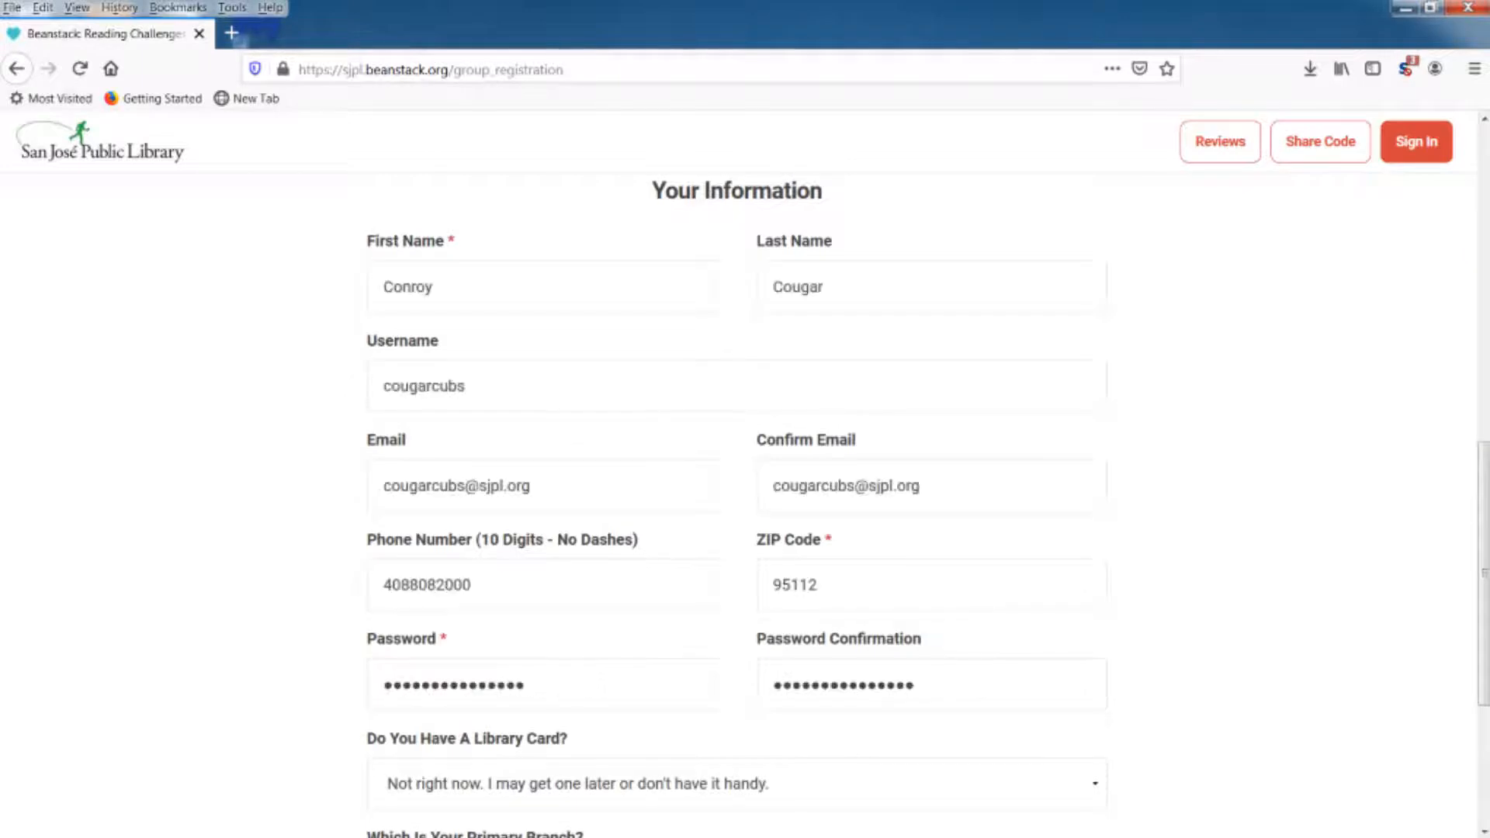
scroll("down", 3)
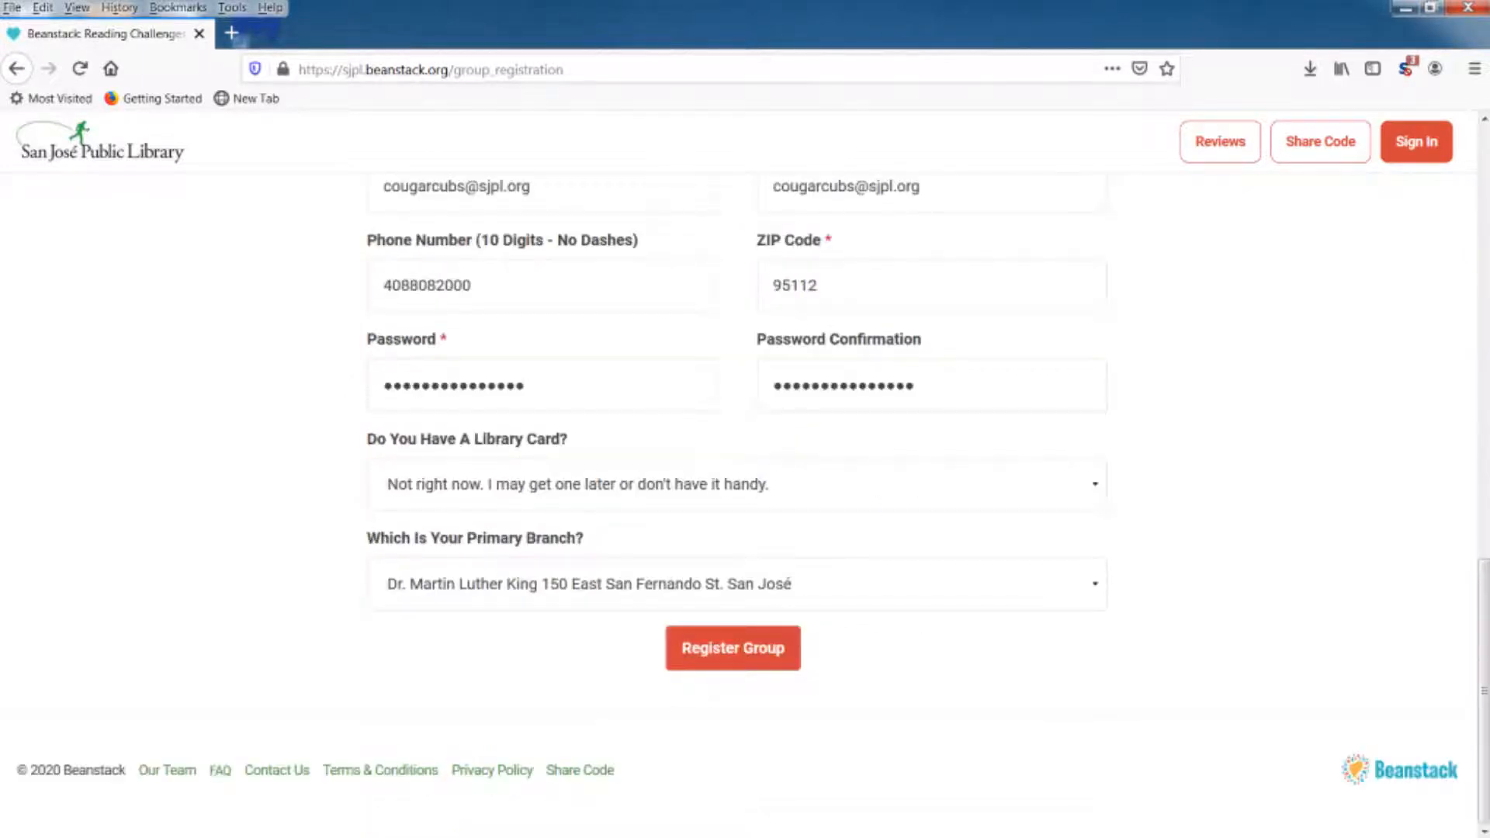
left_click(731, 647)
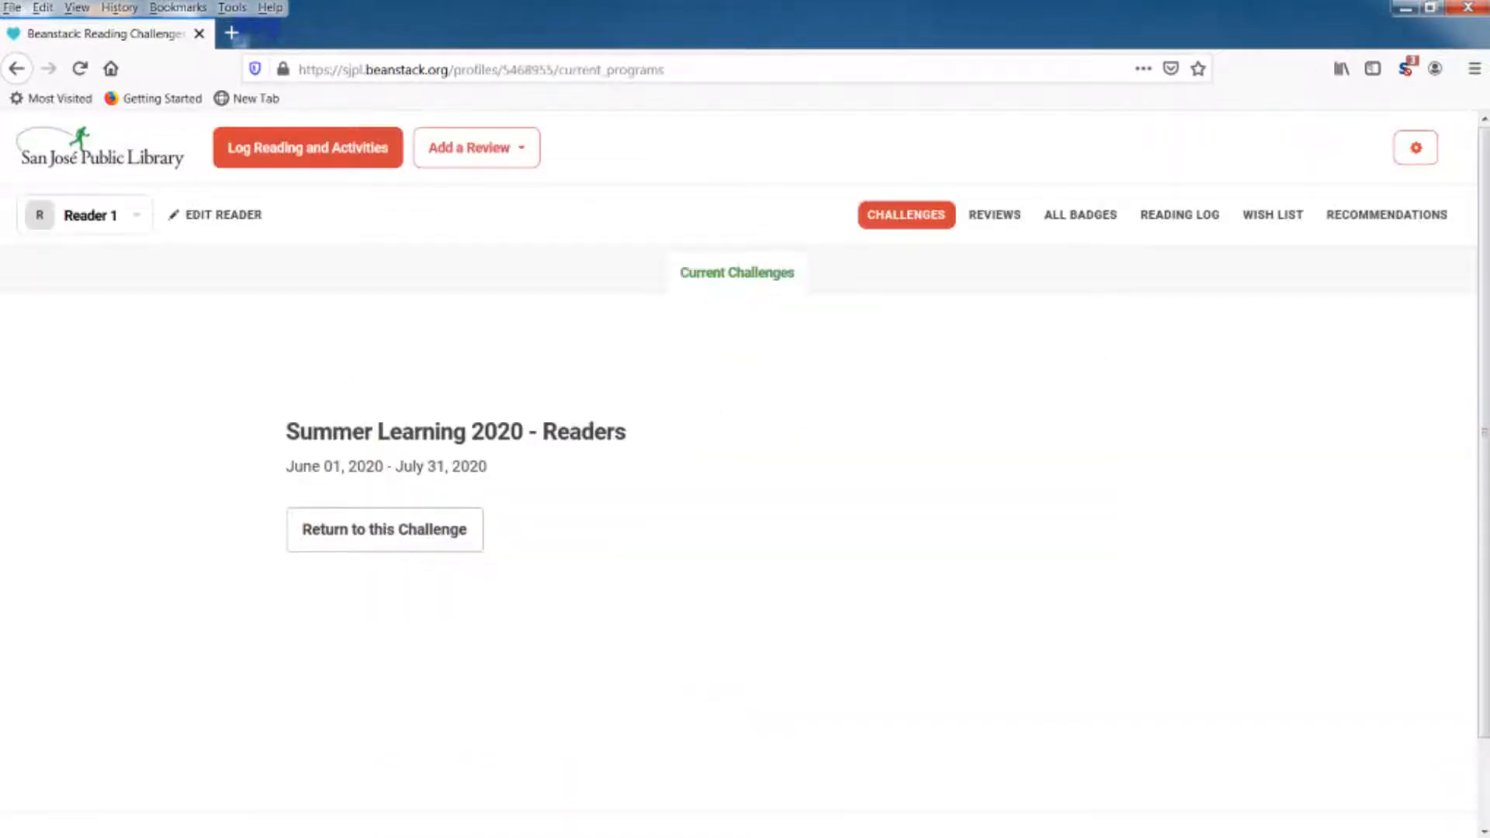
Step: Use Change Readers to reach the reader list and choose Reader 1 to personalize
left_click(90, 214)
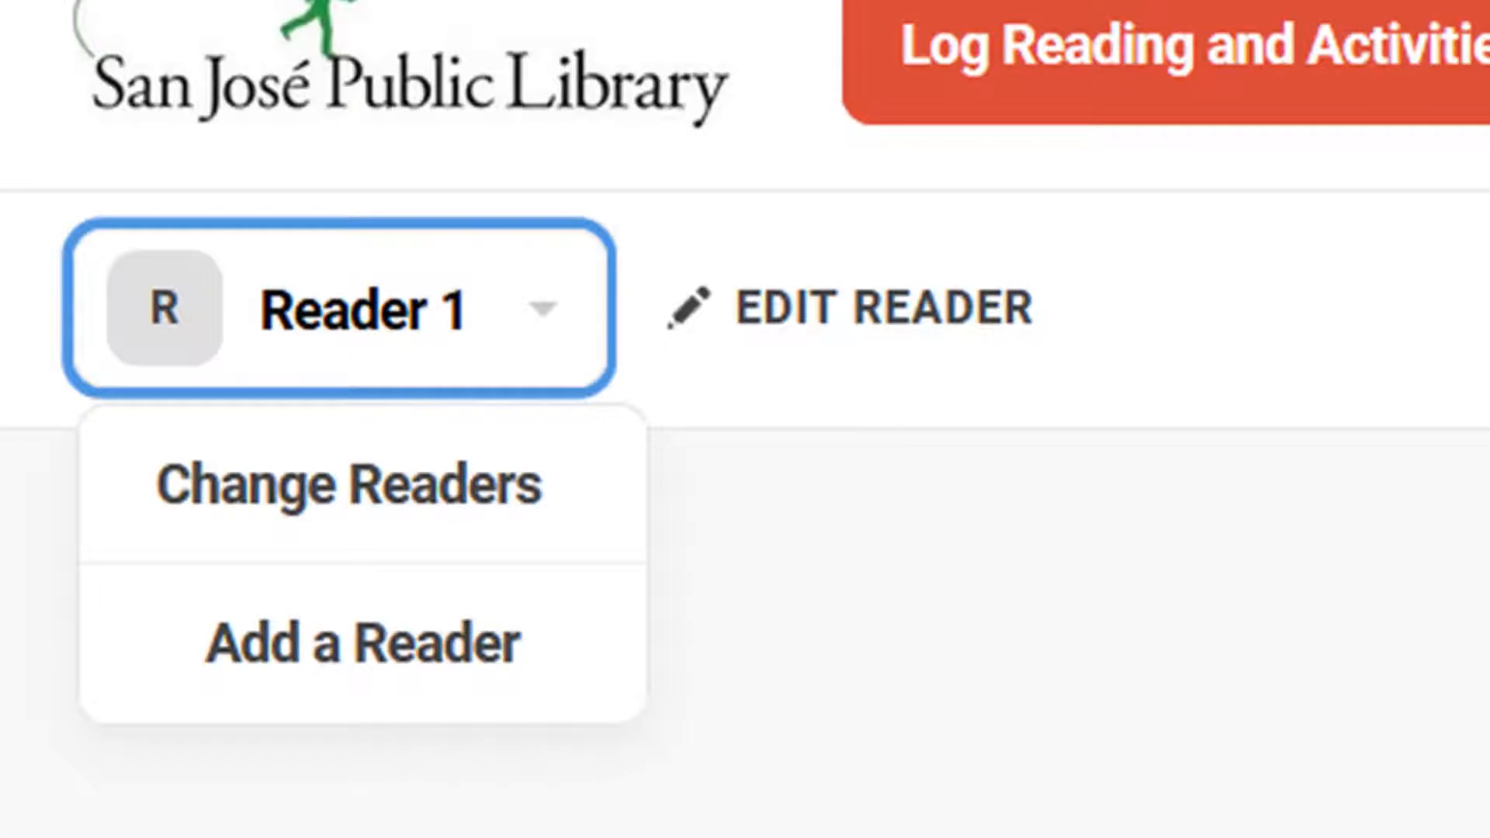
left_click(350, 484)
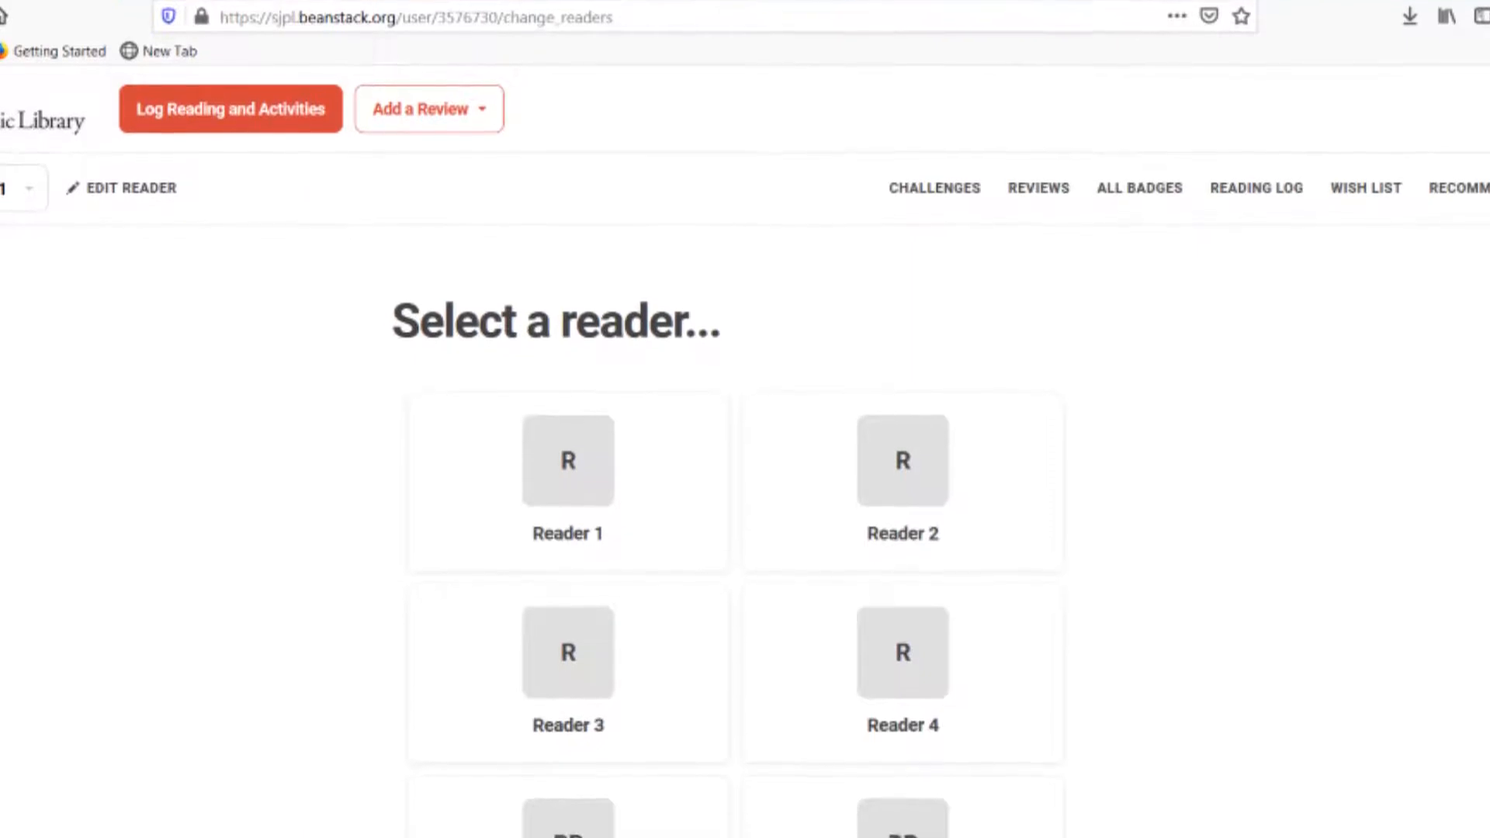
scroll("down", 3)
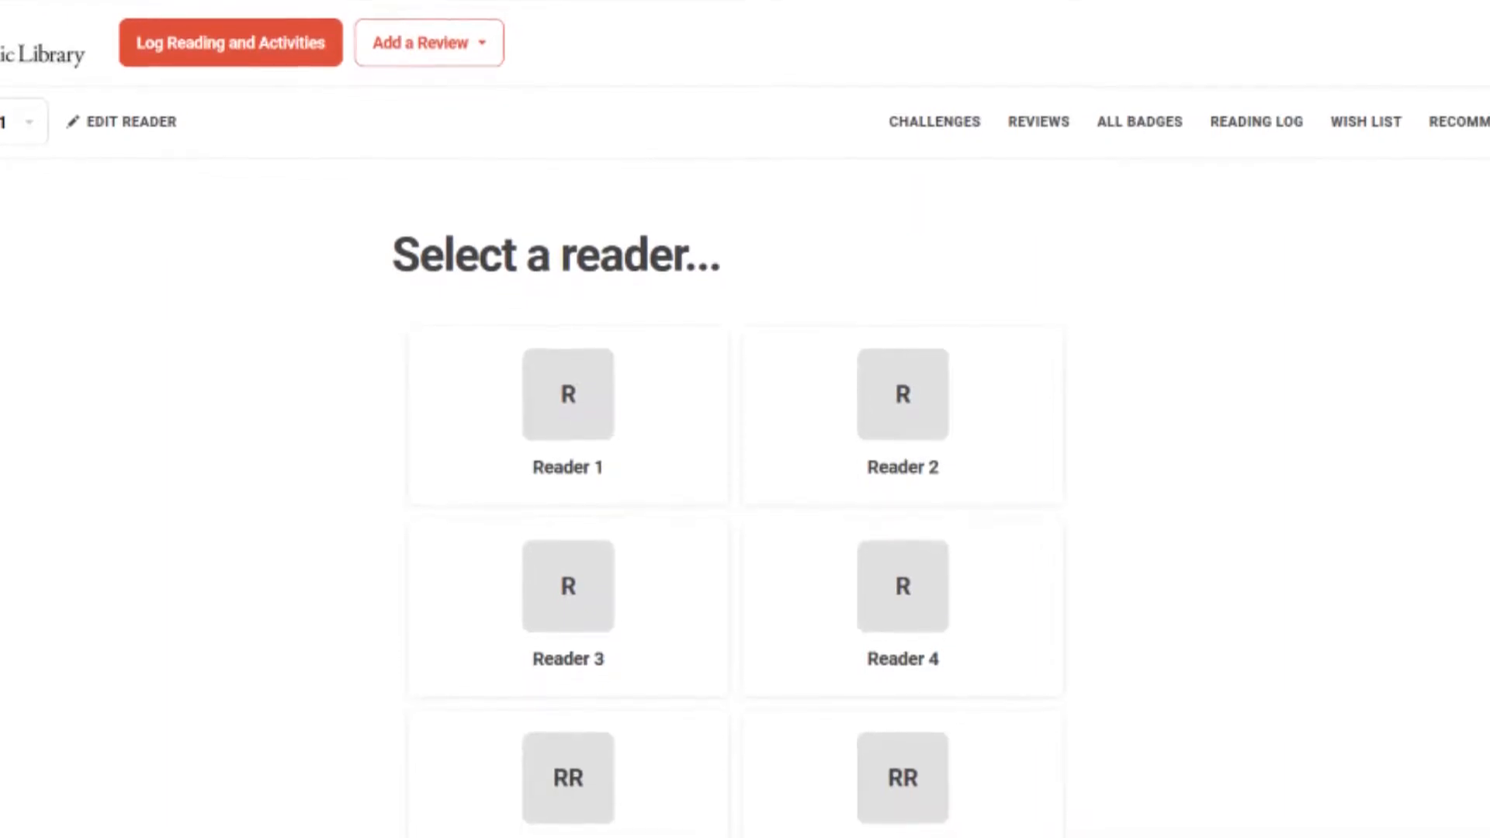
left_click(568, 393)
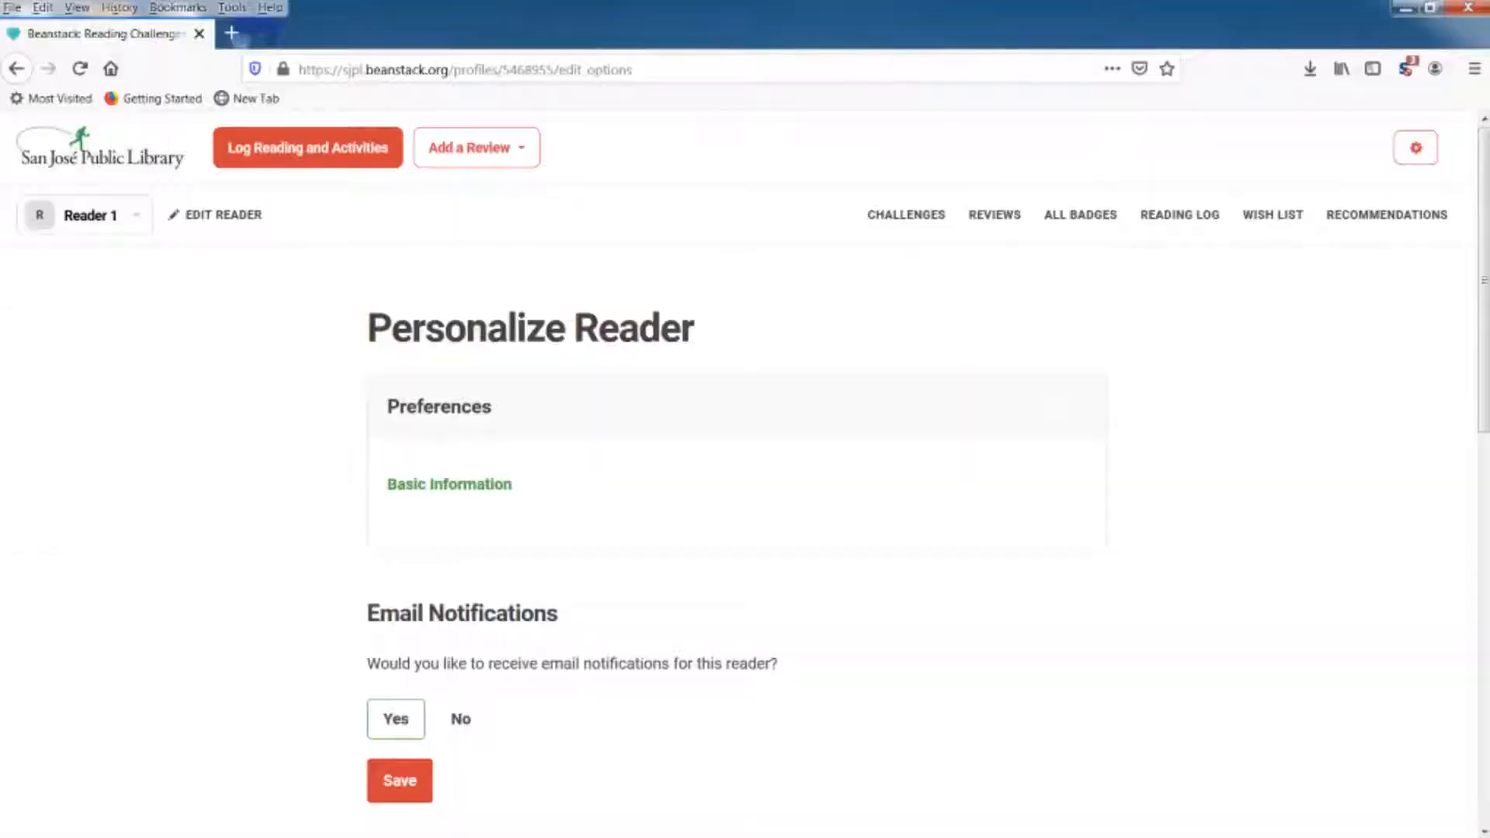
Step: Give Reader 1 and Reader 2 animal-themed names via Basic Information and return to the list
left_click(449, 484)
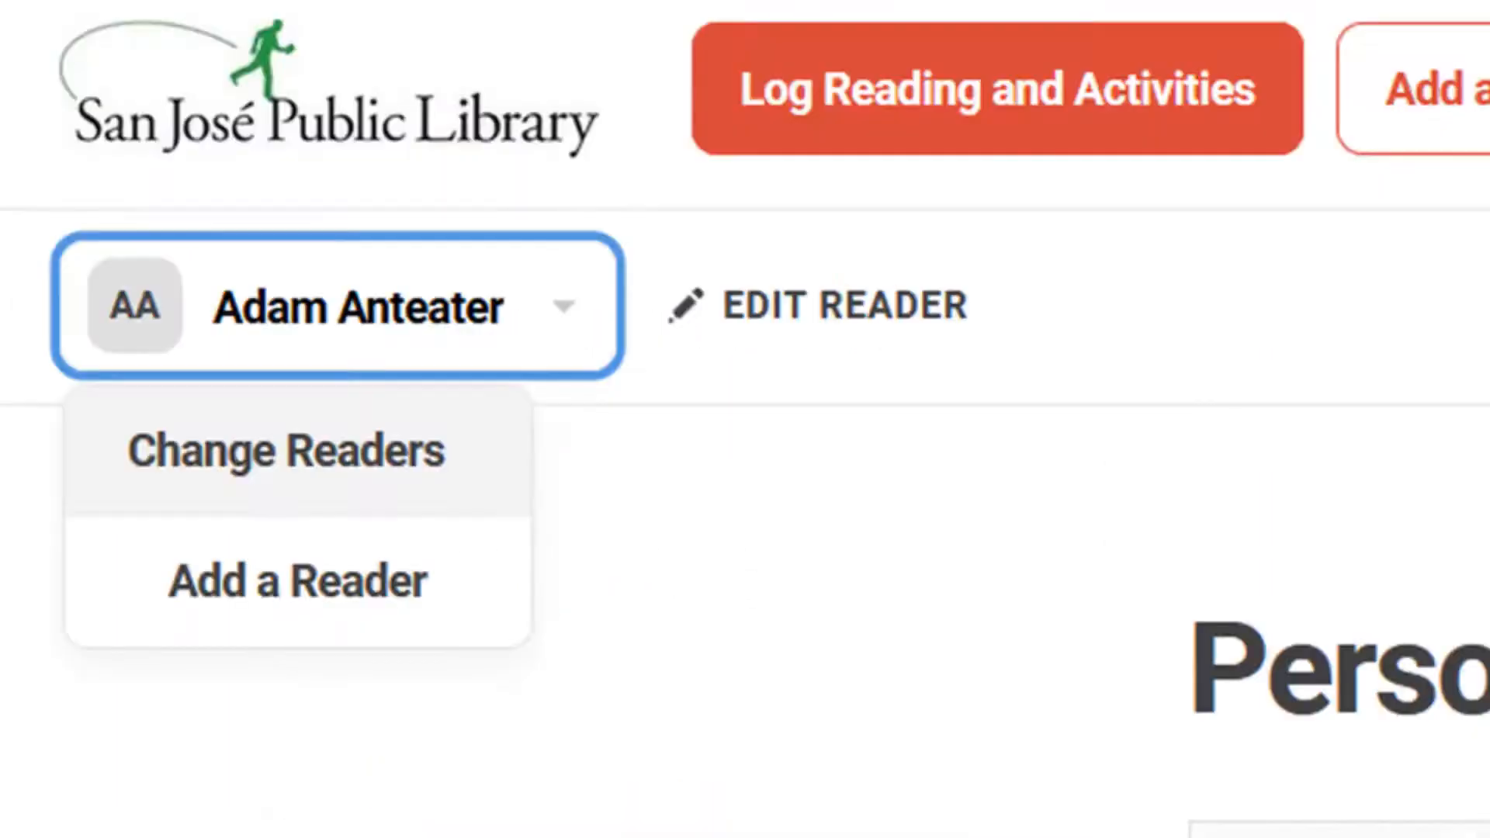
left_click(286, 450)
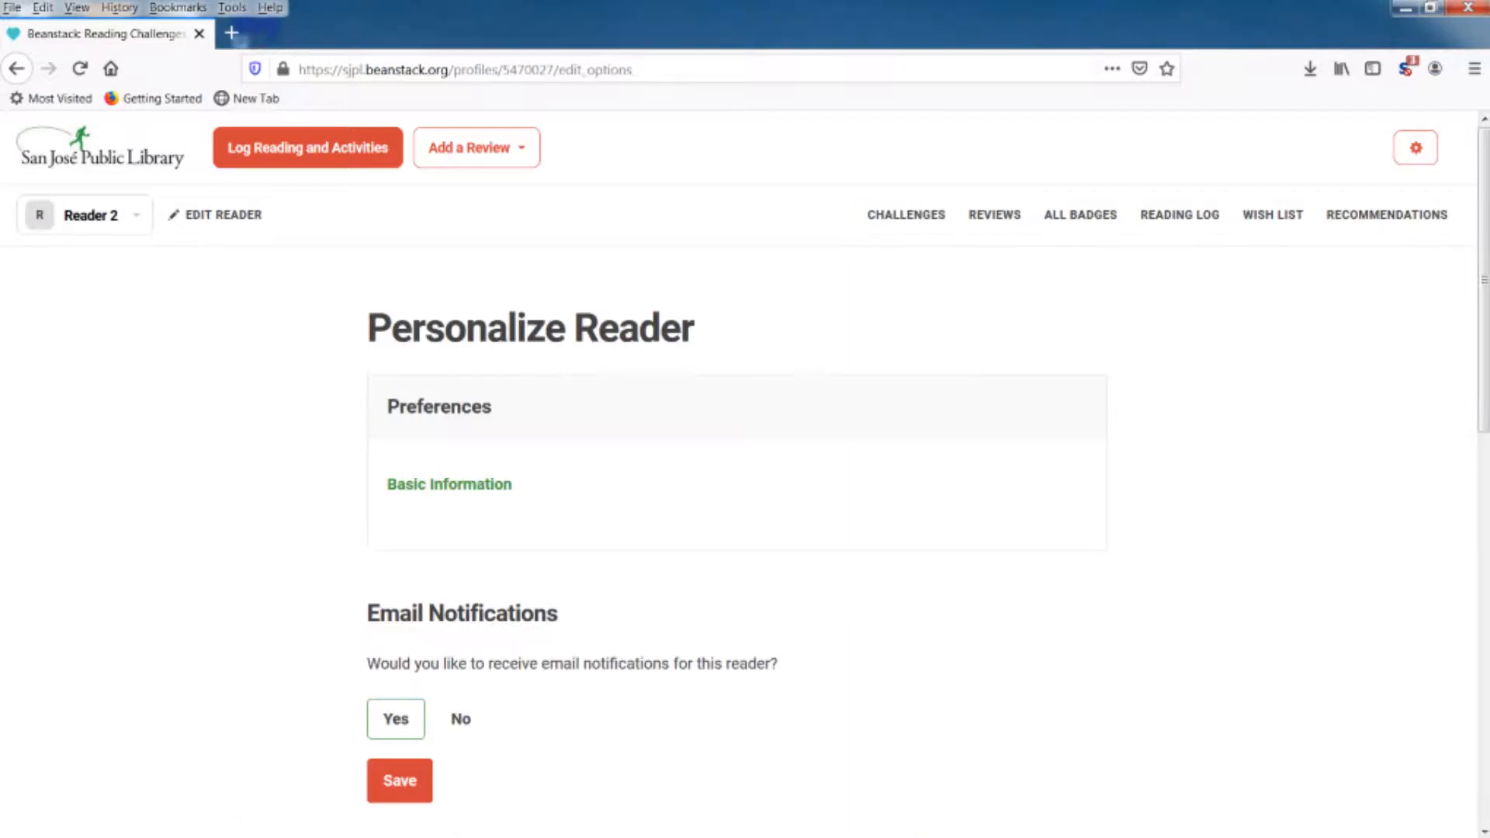
left_click(448, 485)
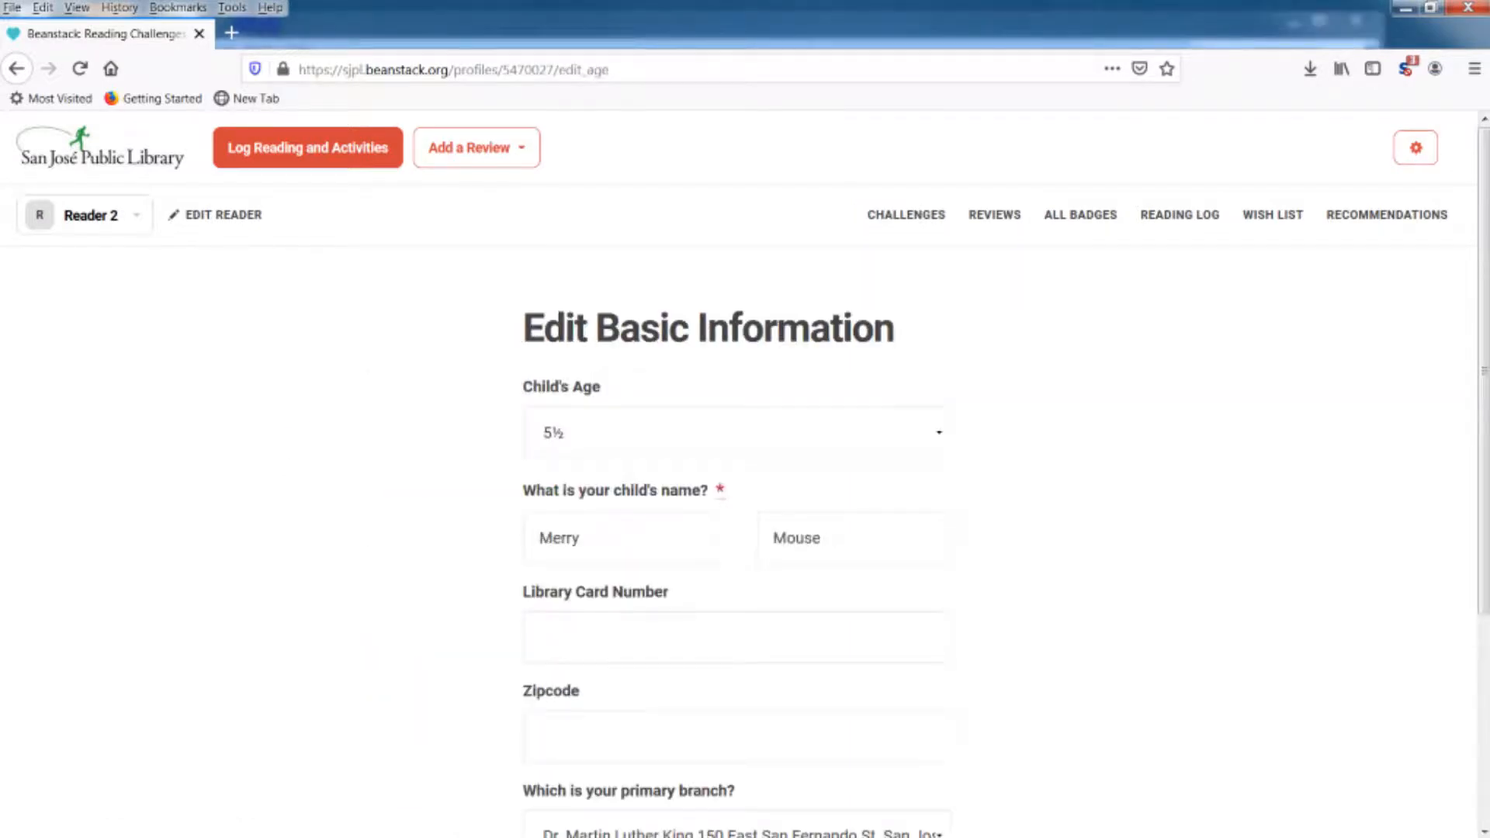
left_click(92, 214)
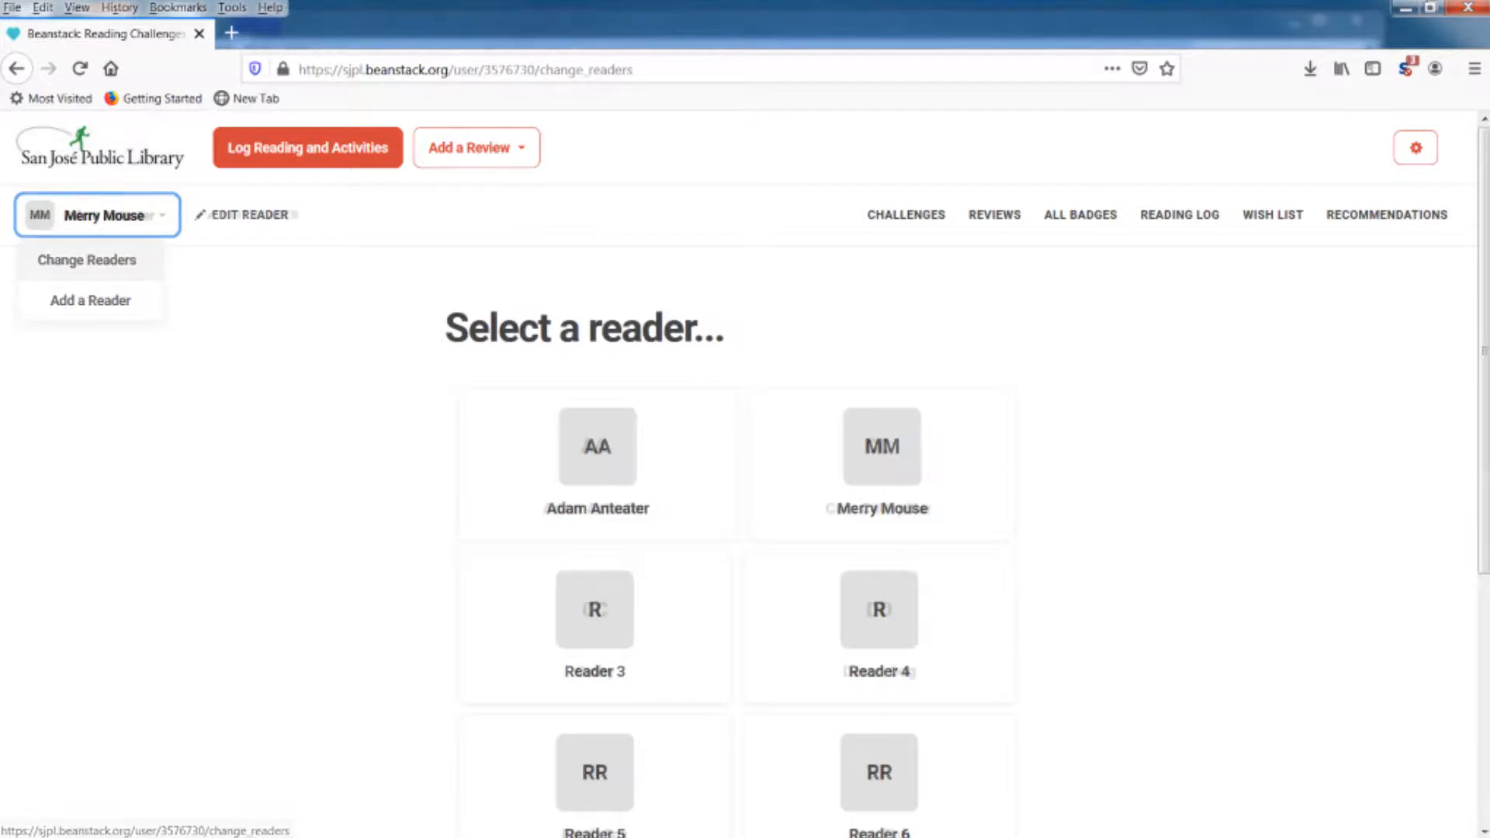
left_click(596, 447)
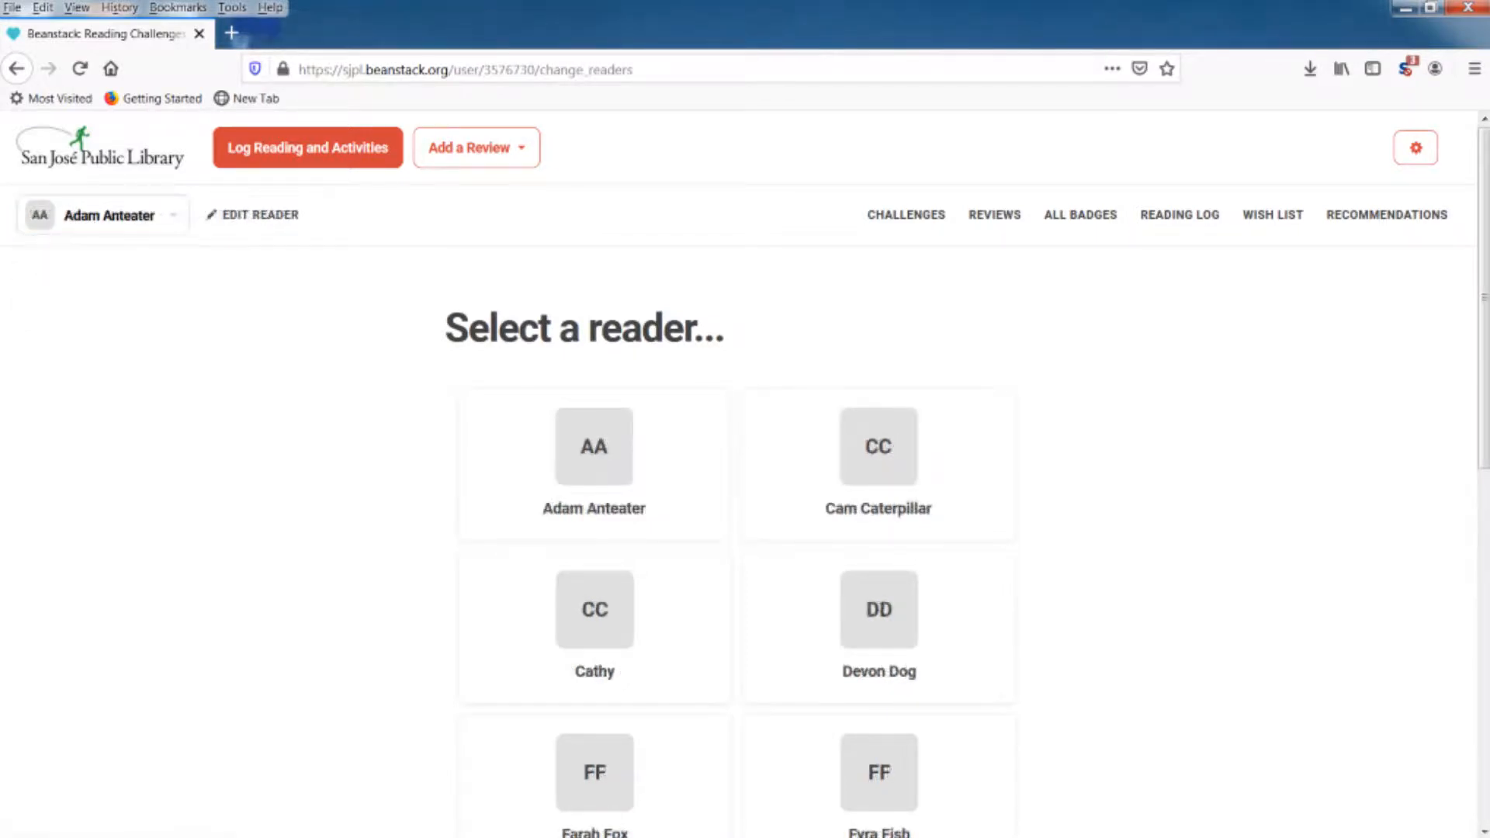
Step: Choose 'I am an adult registering a child' and view the 1,000 Books Before Kindergarten challenge
scroll("down", 3)
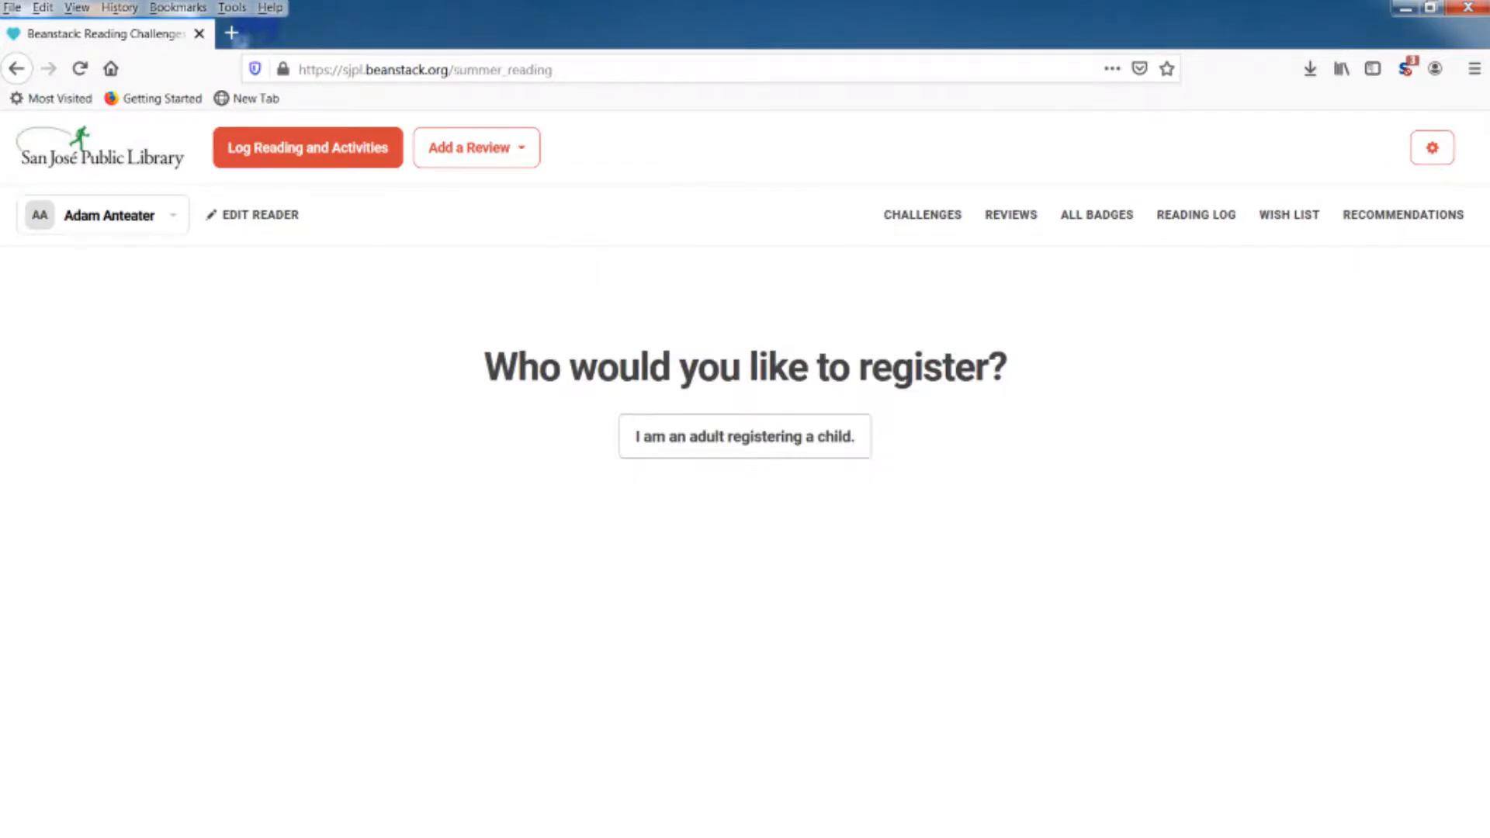
left_click(743, 436)
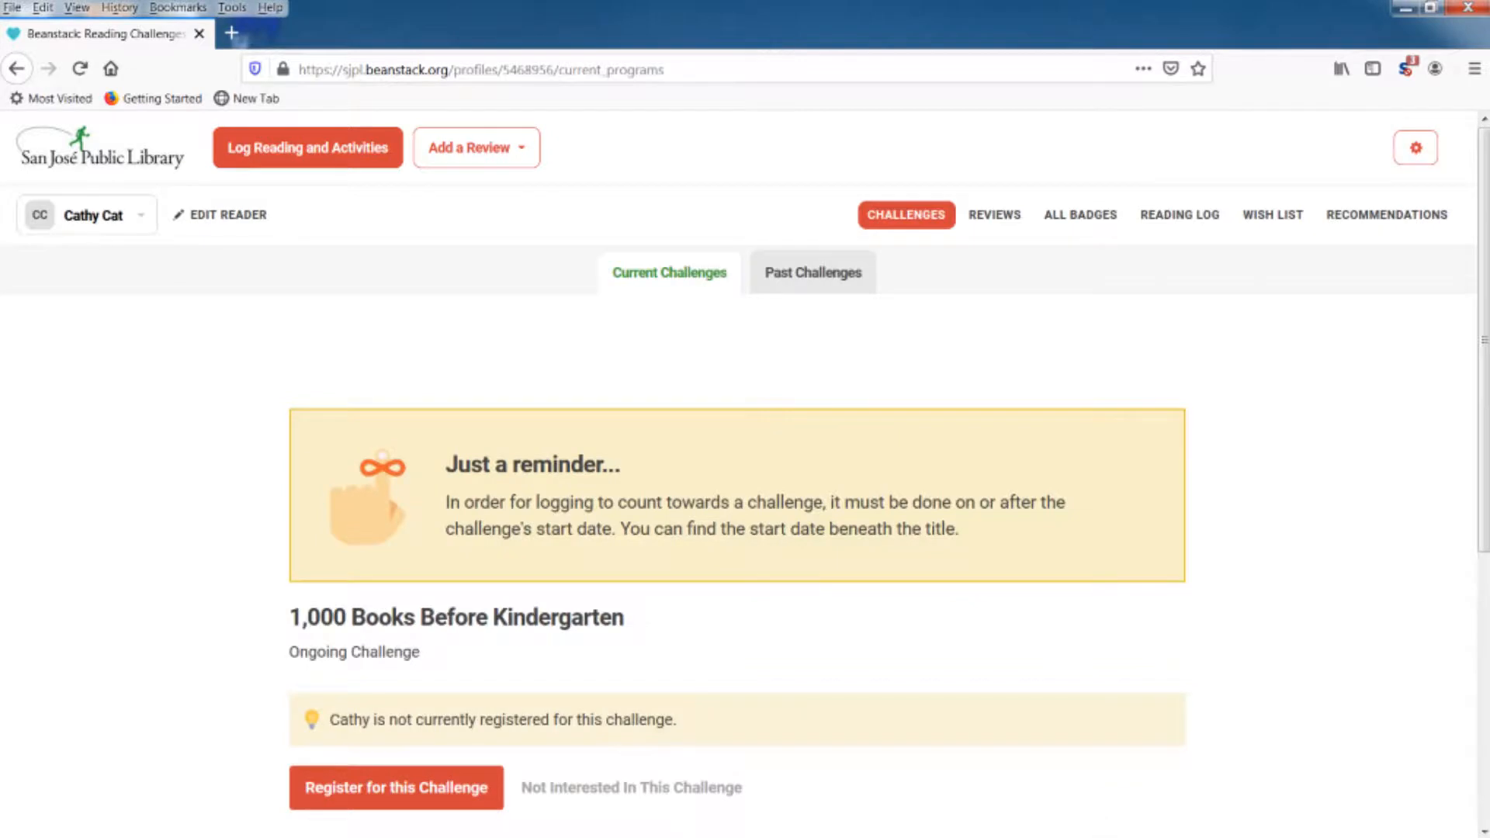
scroll("down", 3)
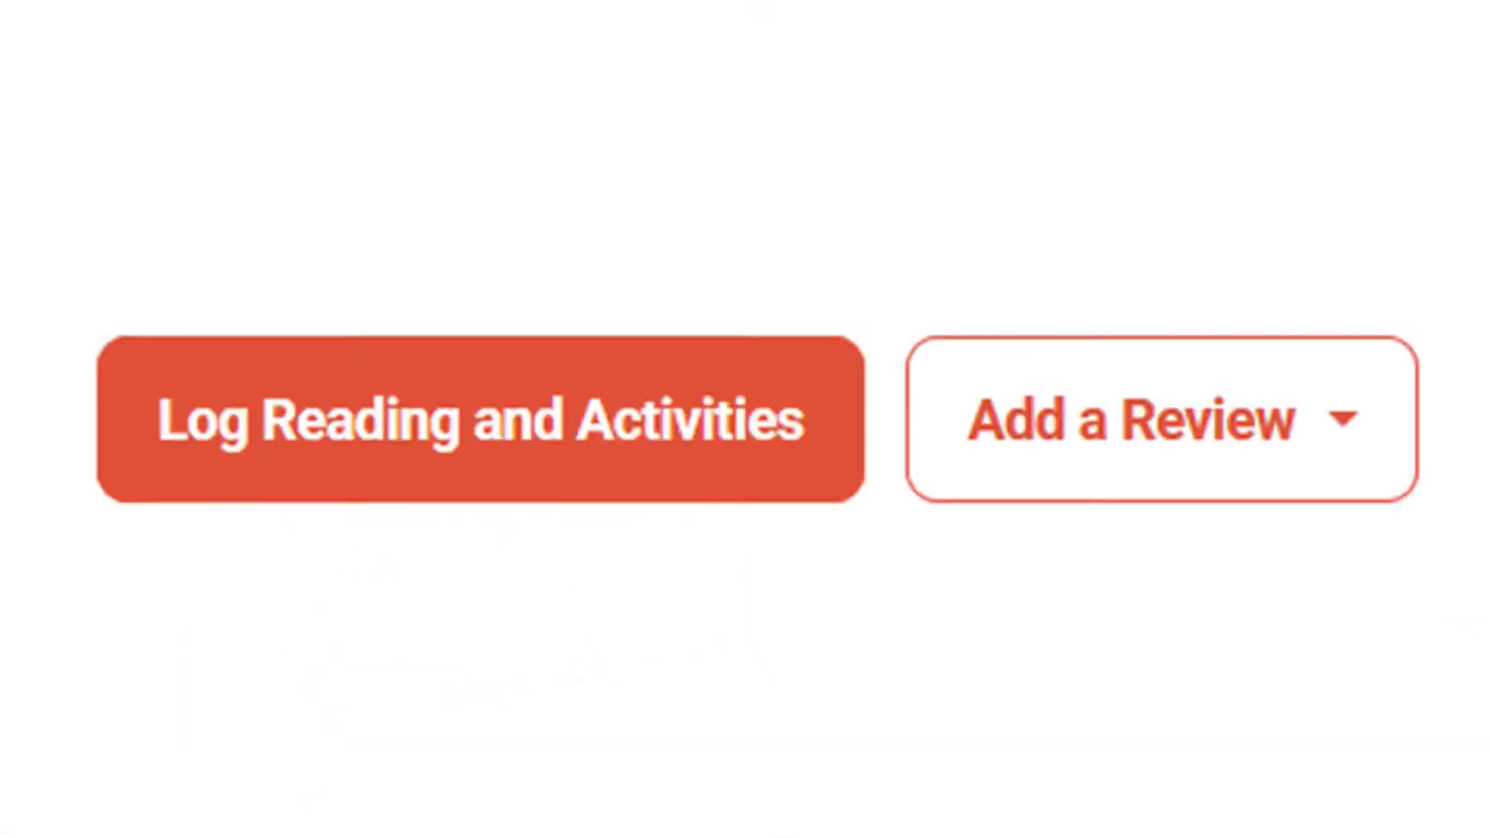
Step: Log a book for one reader and 1h of reading time for another
left_click(486, 418)
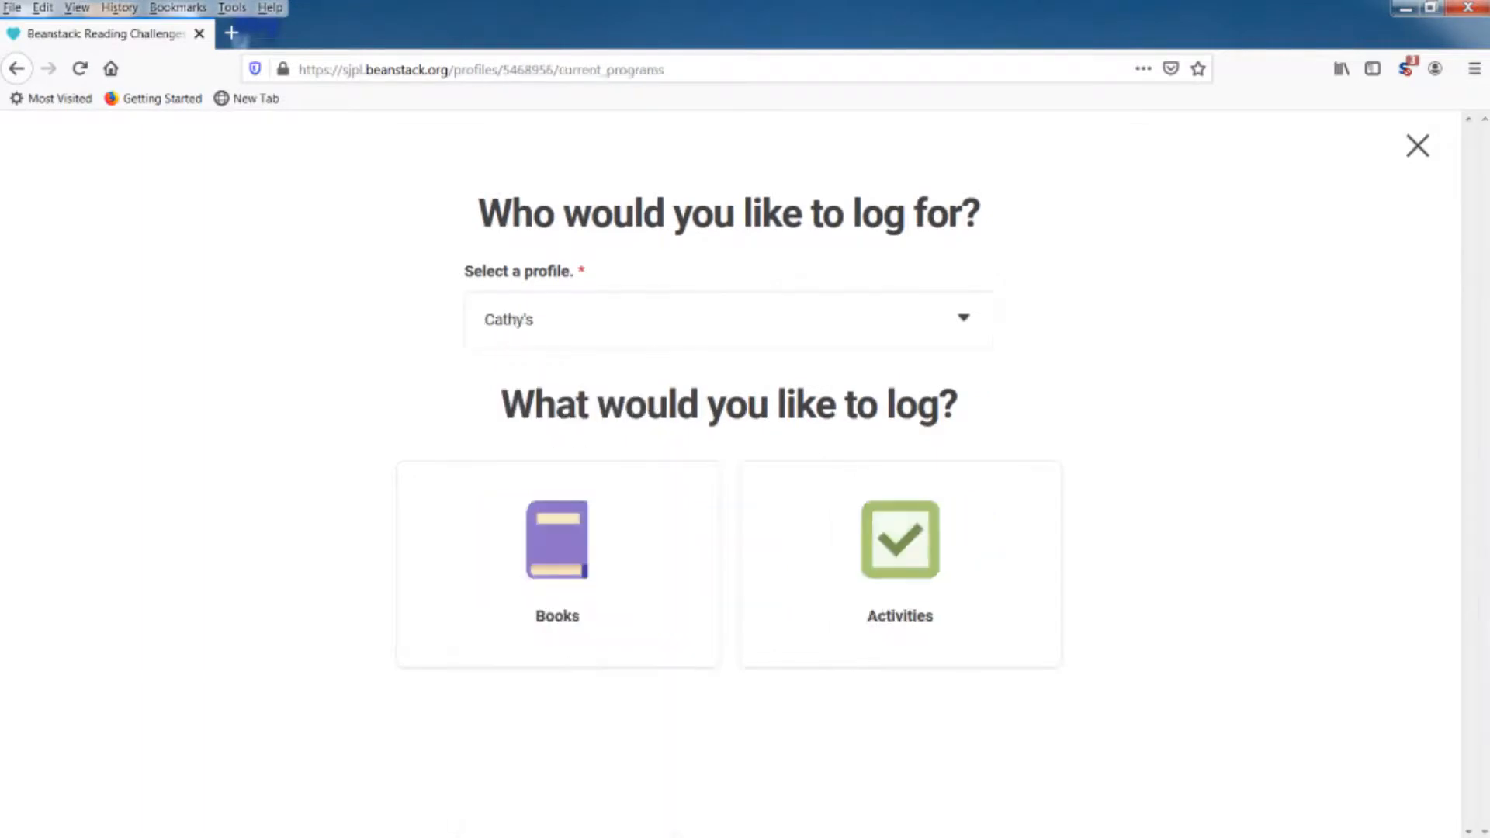
left_click(557, 560)
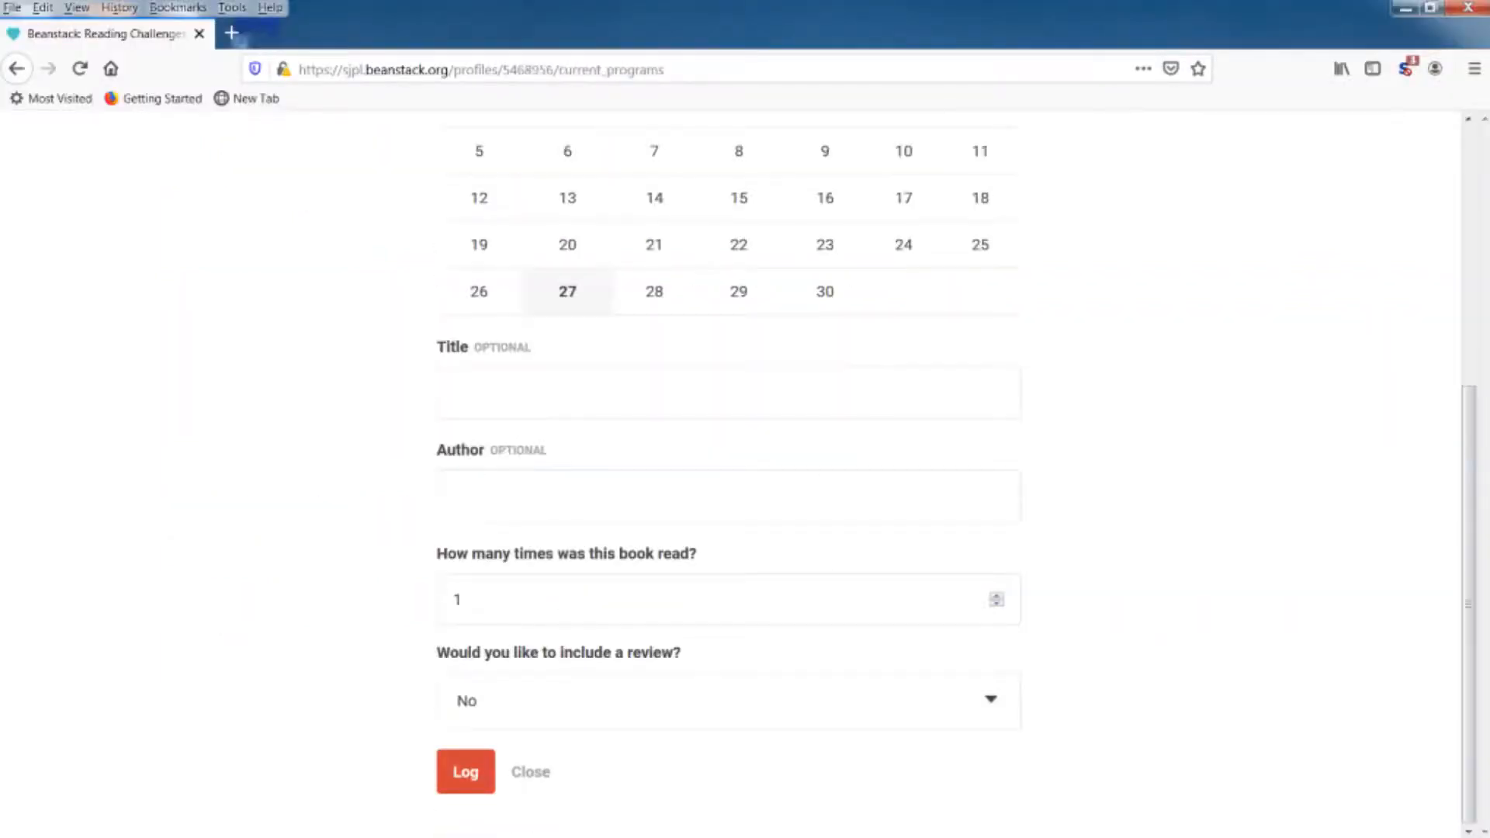
left_click(464, 772)
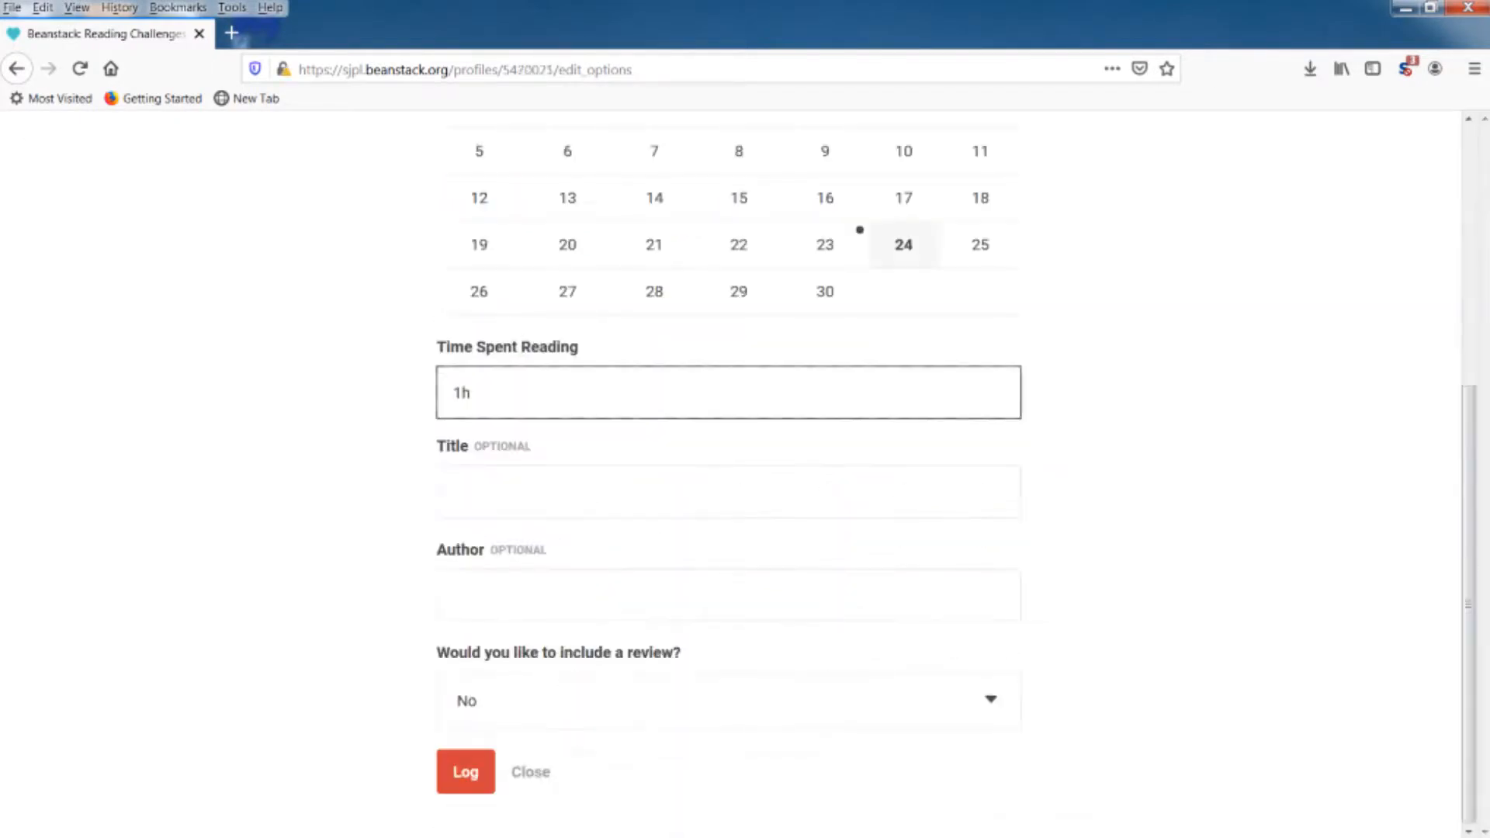
left_click(464, 771)
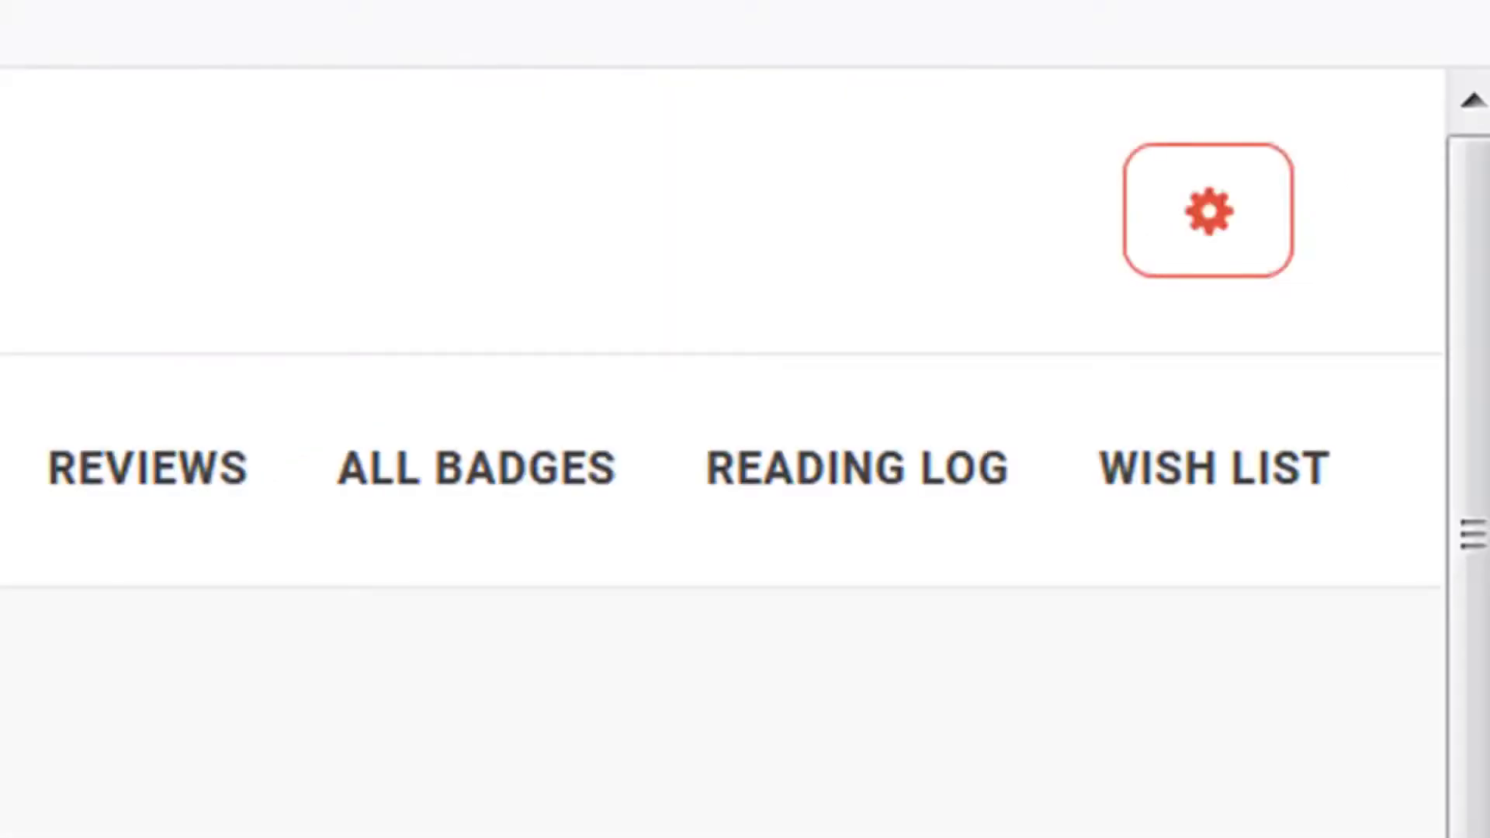
Step: Start a Learning Moment log for the Conroy profile
left_click(1208, 211)
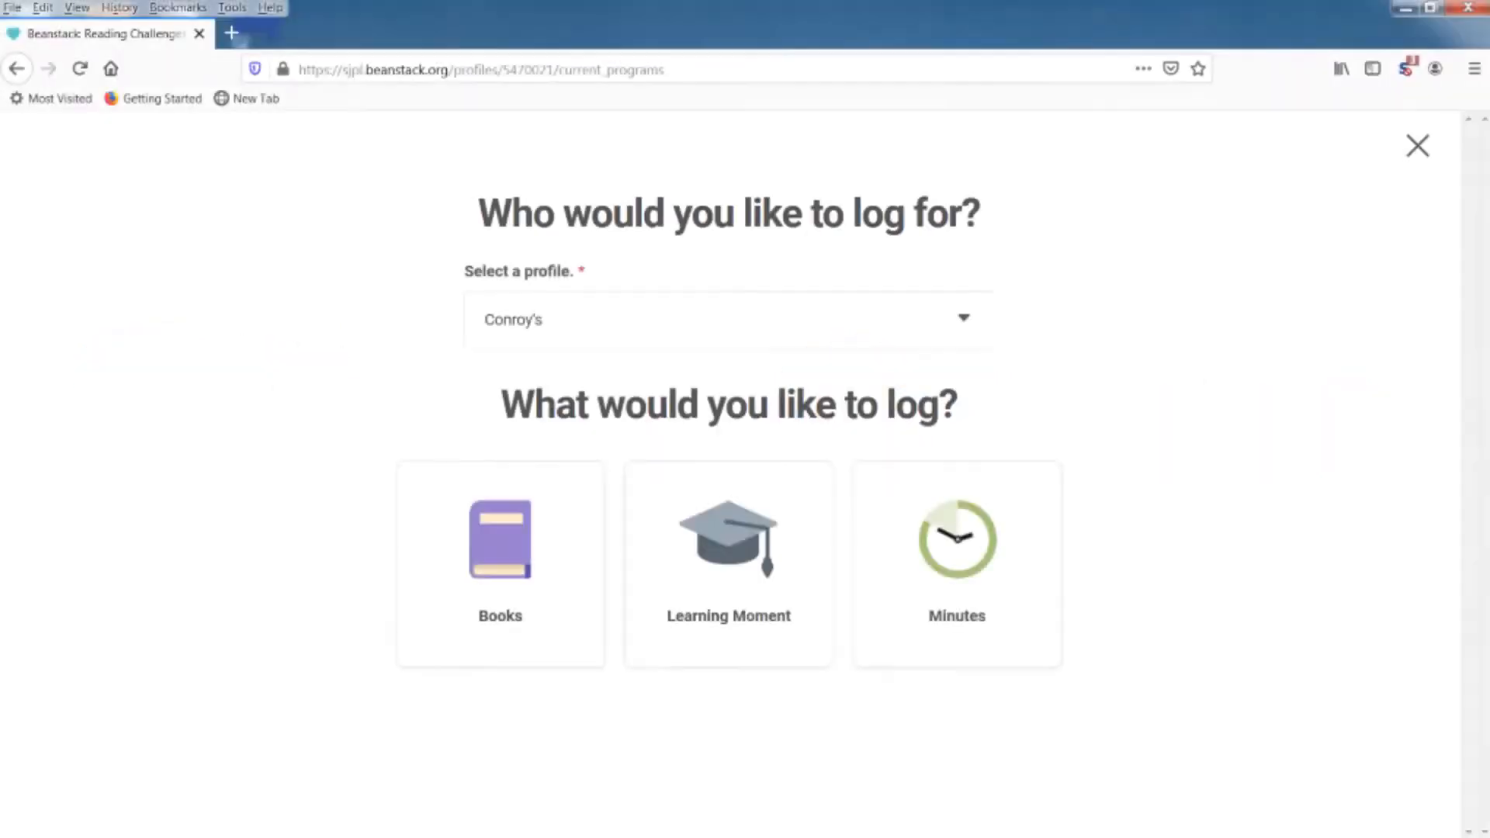
left_click(728, 563)
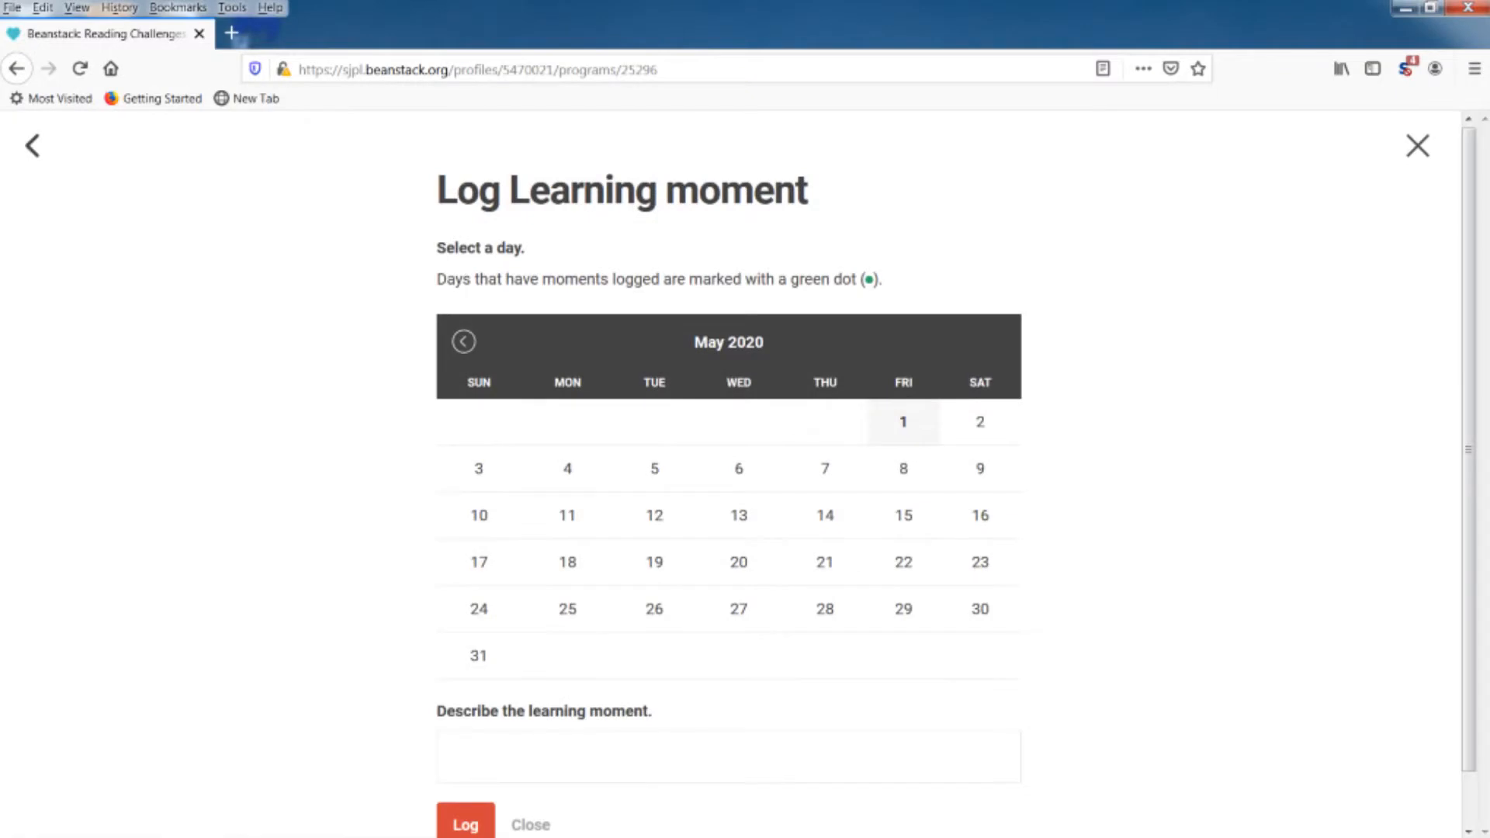